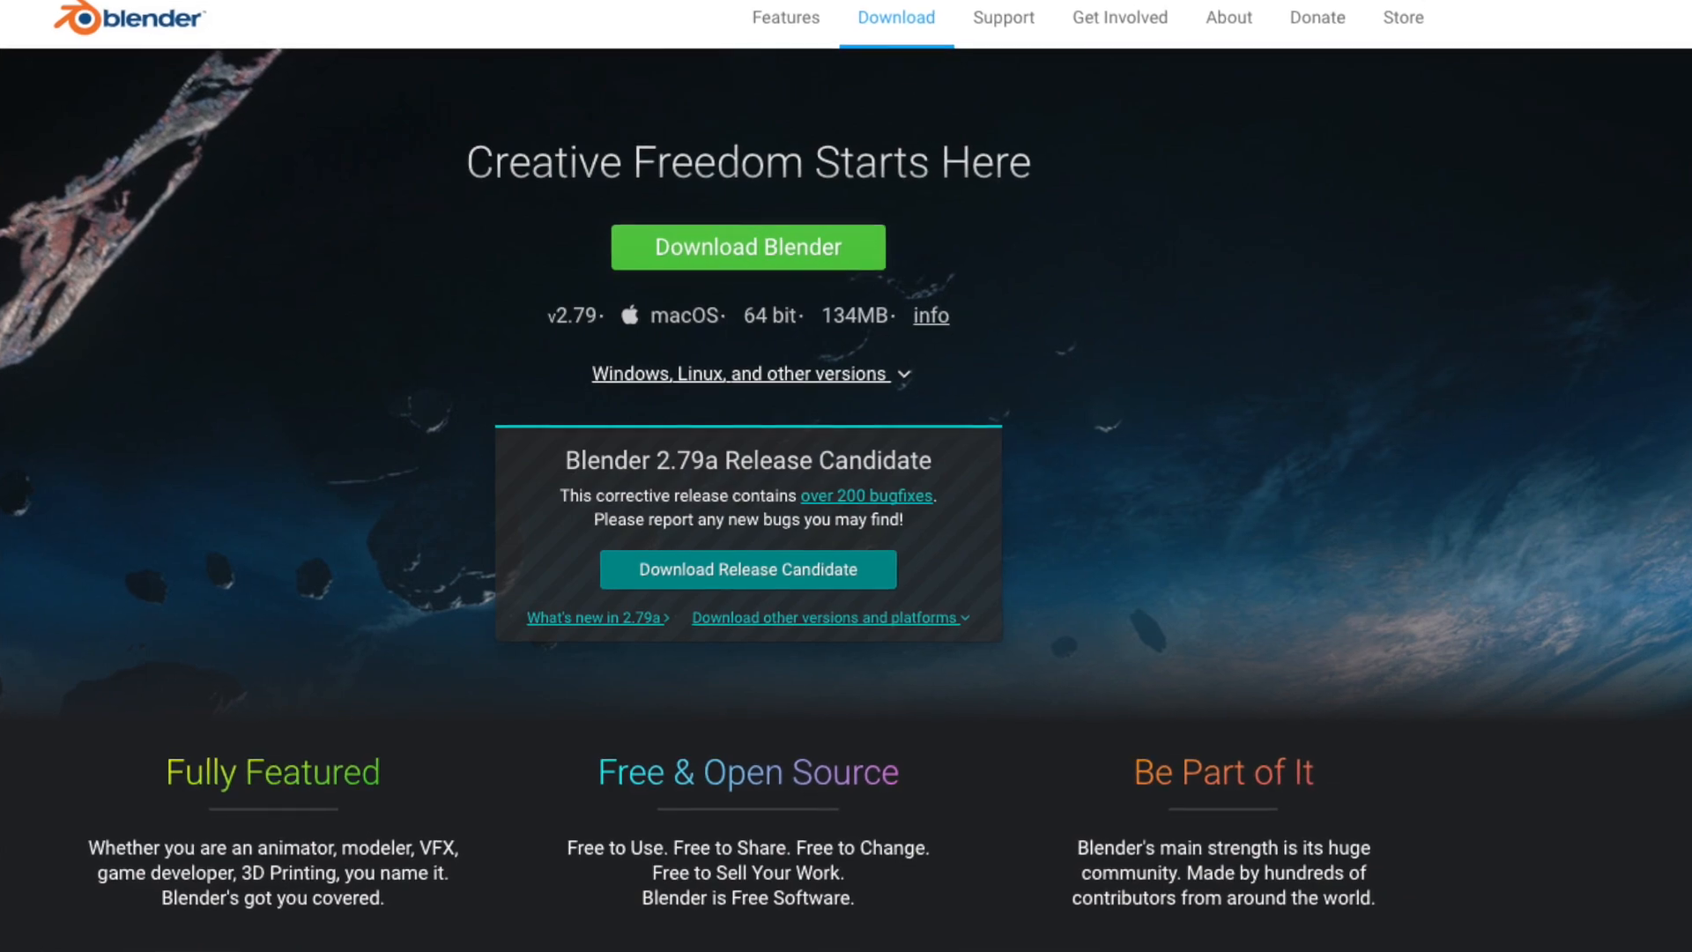
Step: Scroll down the blender.org Blender 2.79 download page
scroll("down", 3)
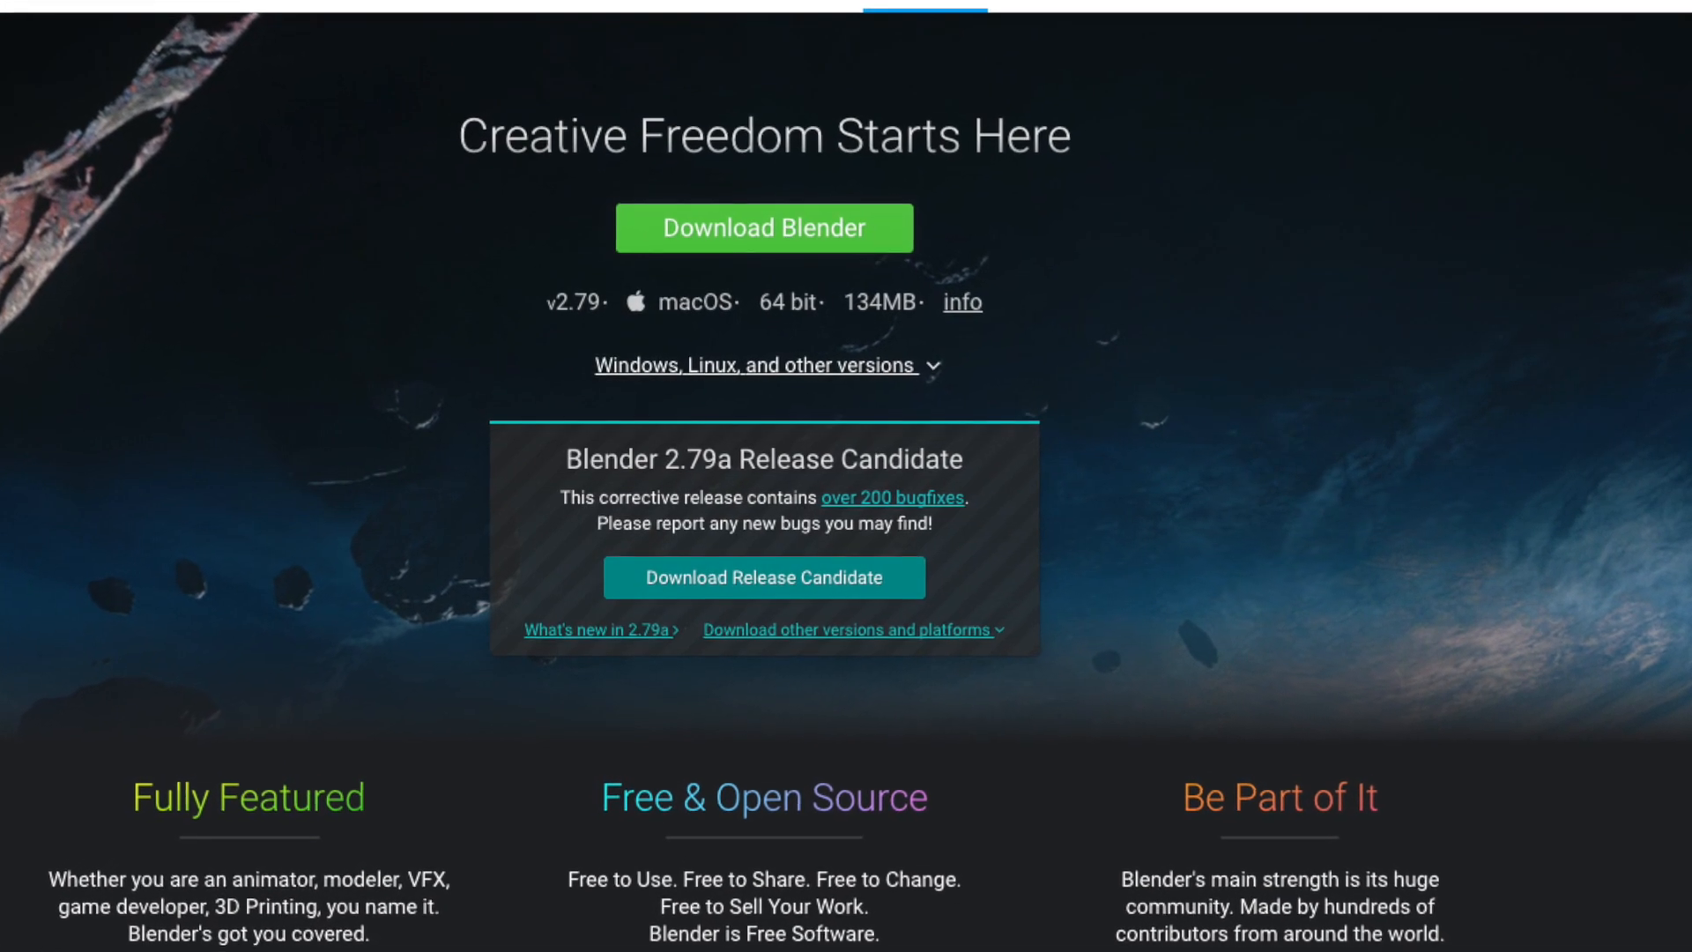
scroll("down", 3)
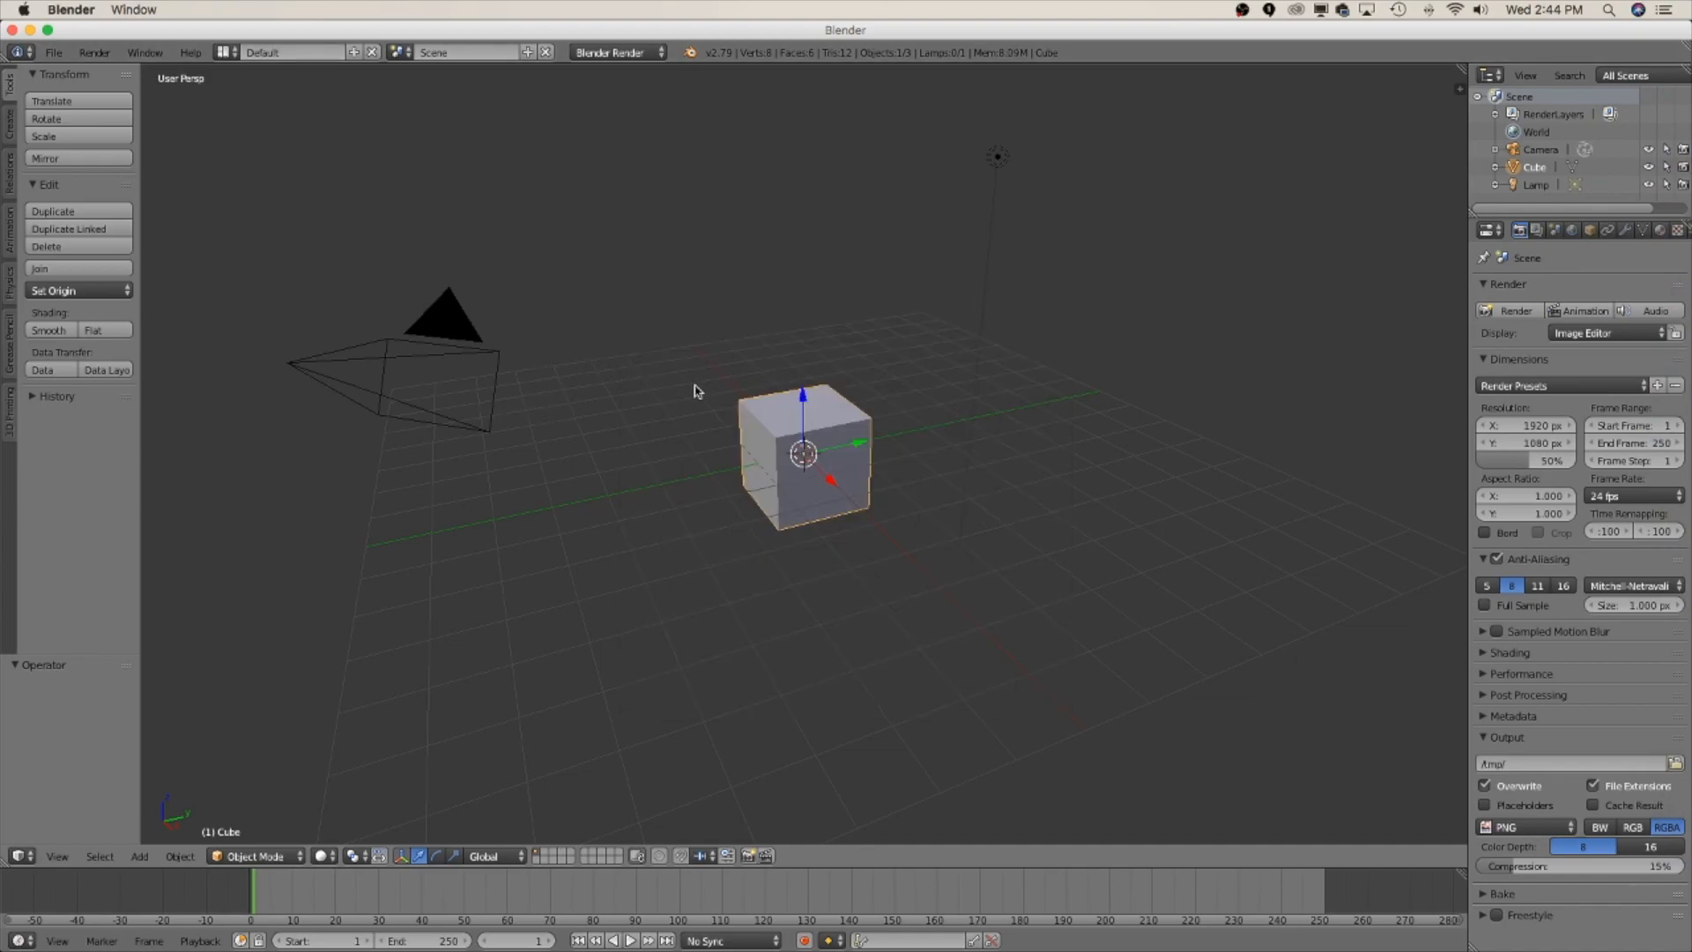
Step: Import the yellowcat (2).stl file as an STL mesh
left_click(52, 52)
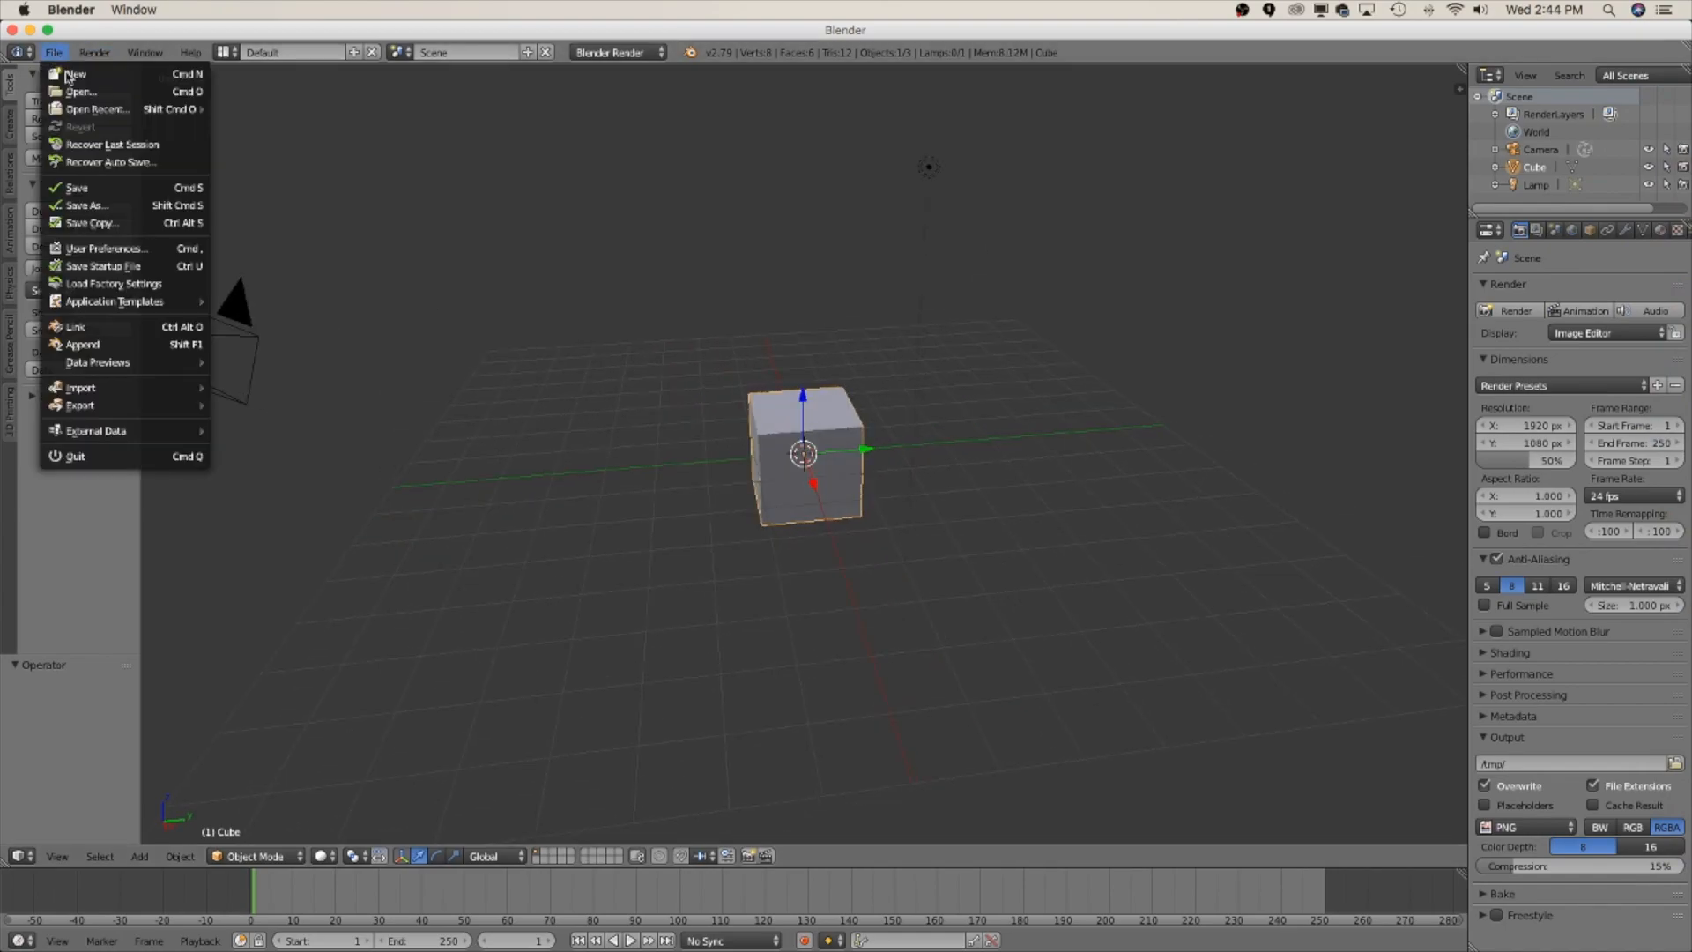
mouse_move(81, 386)
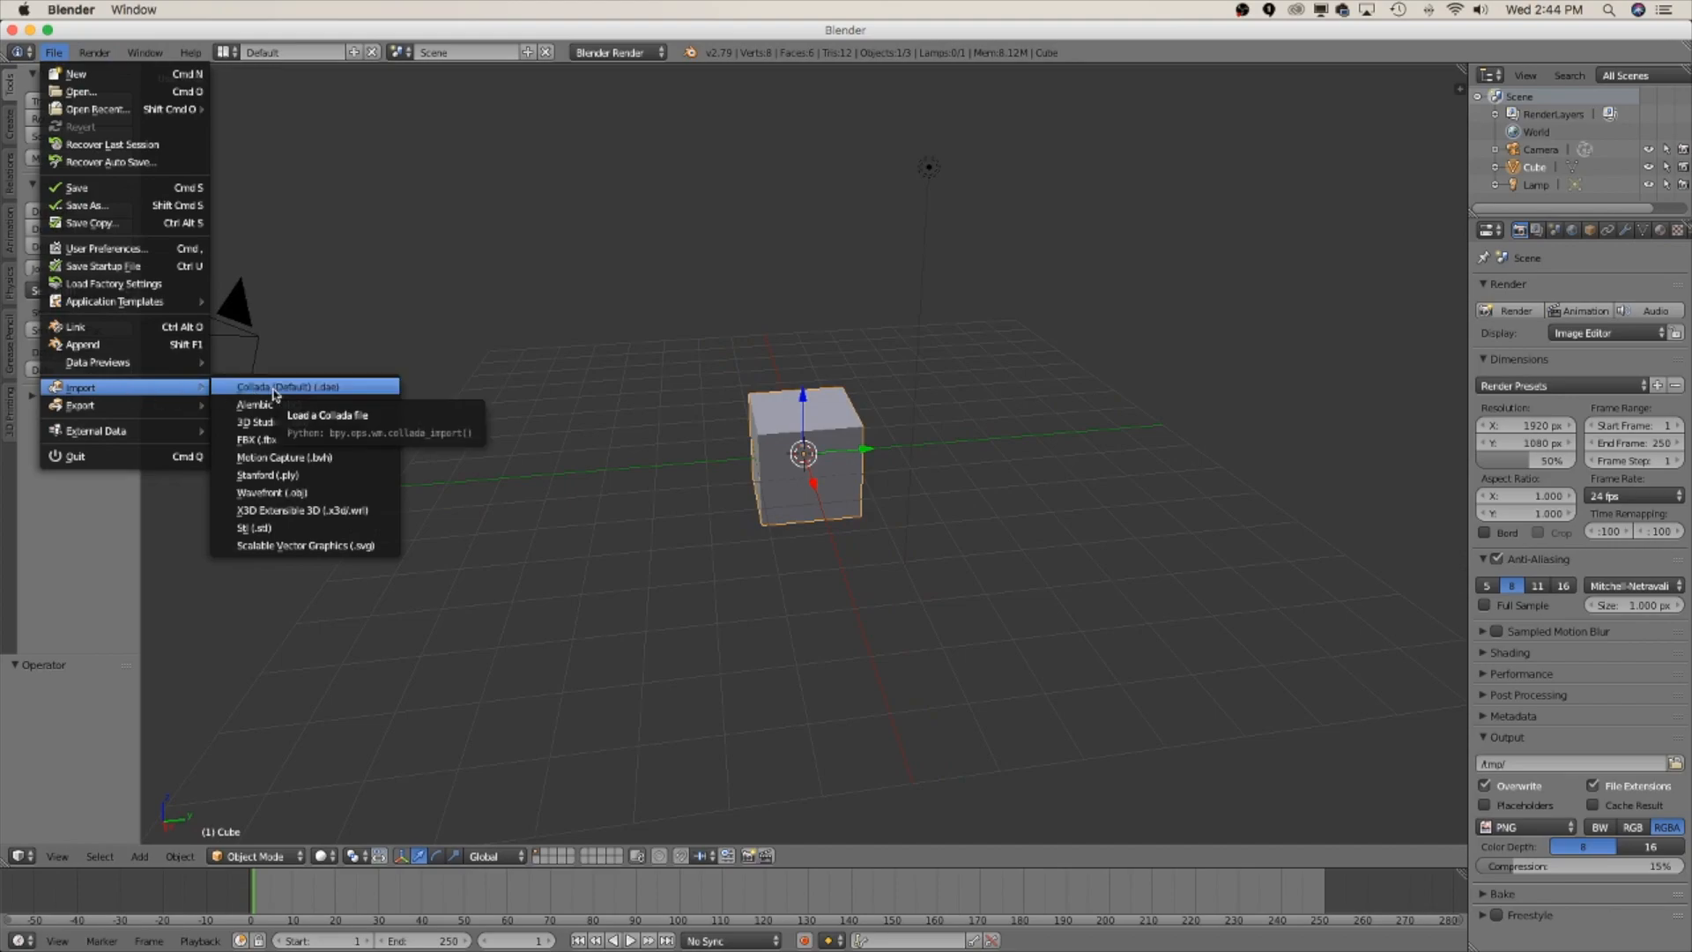
mouse_move(256, 528)
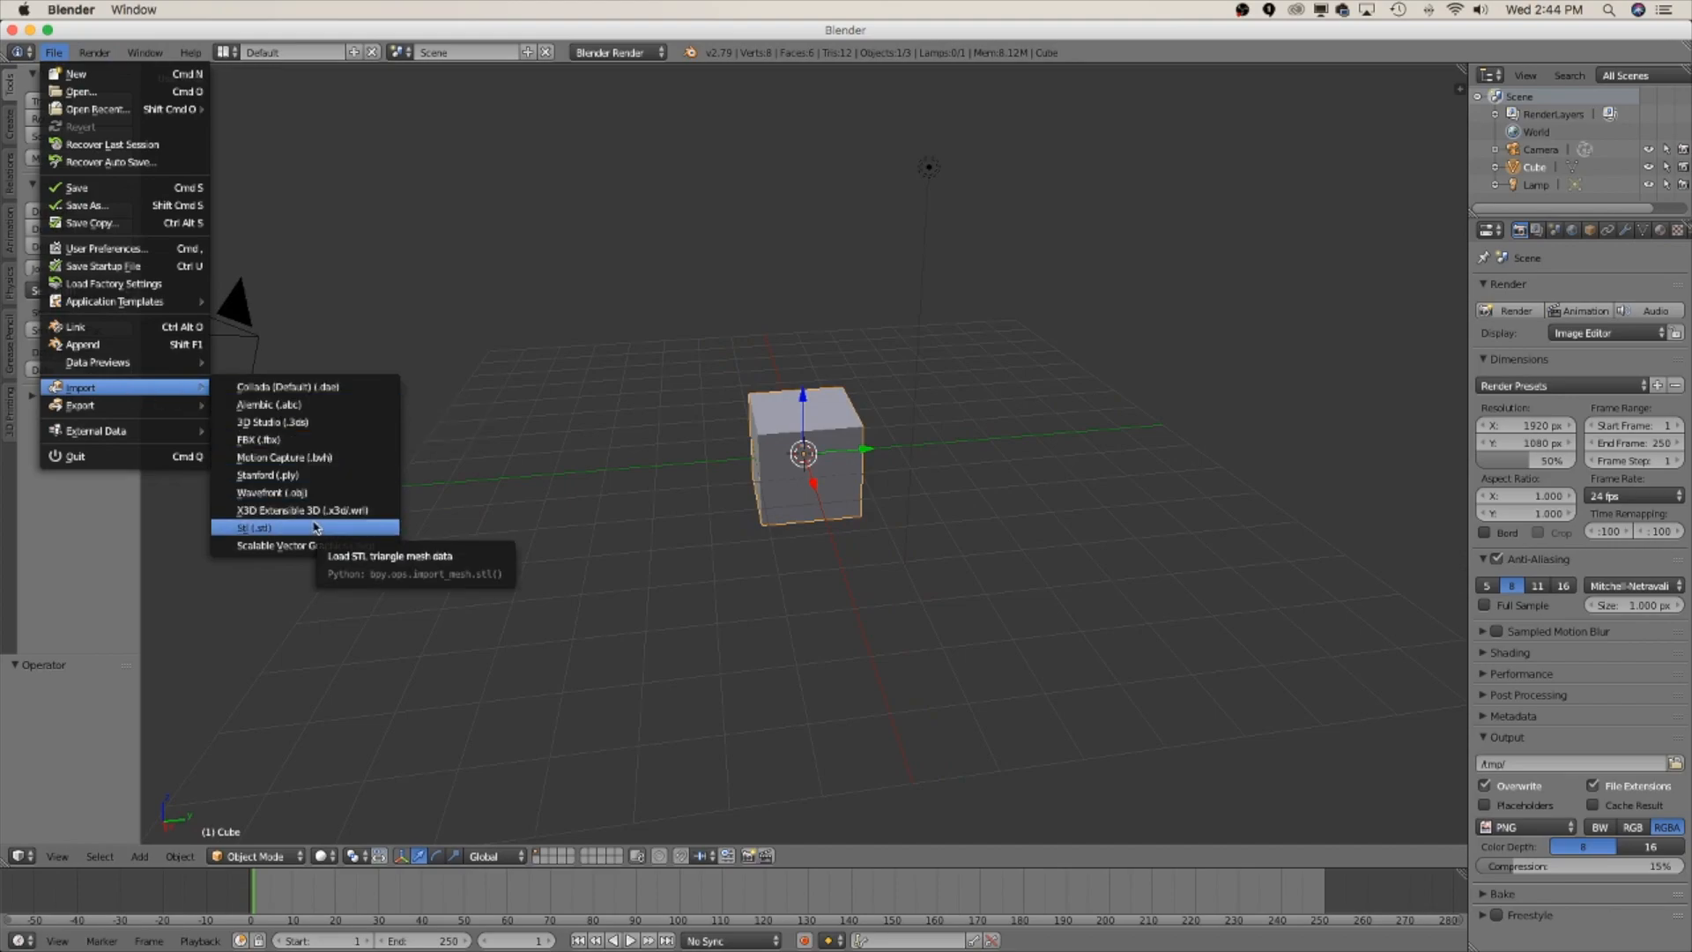
left_click(255, 528)
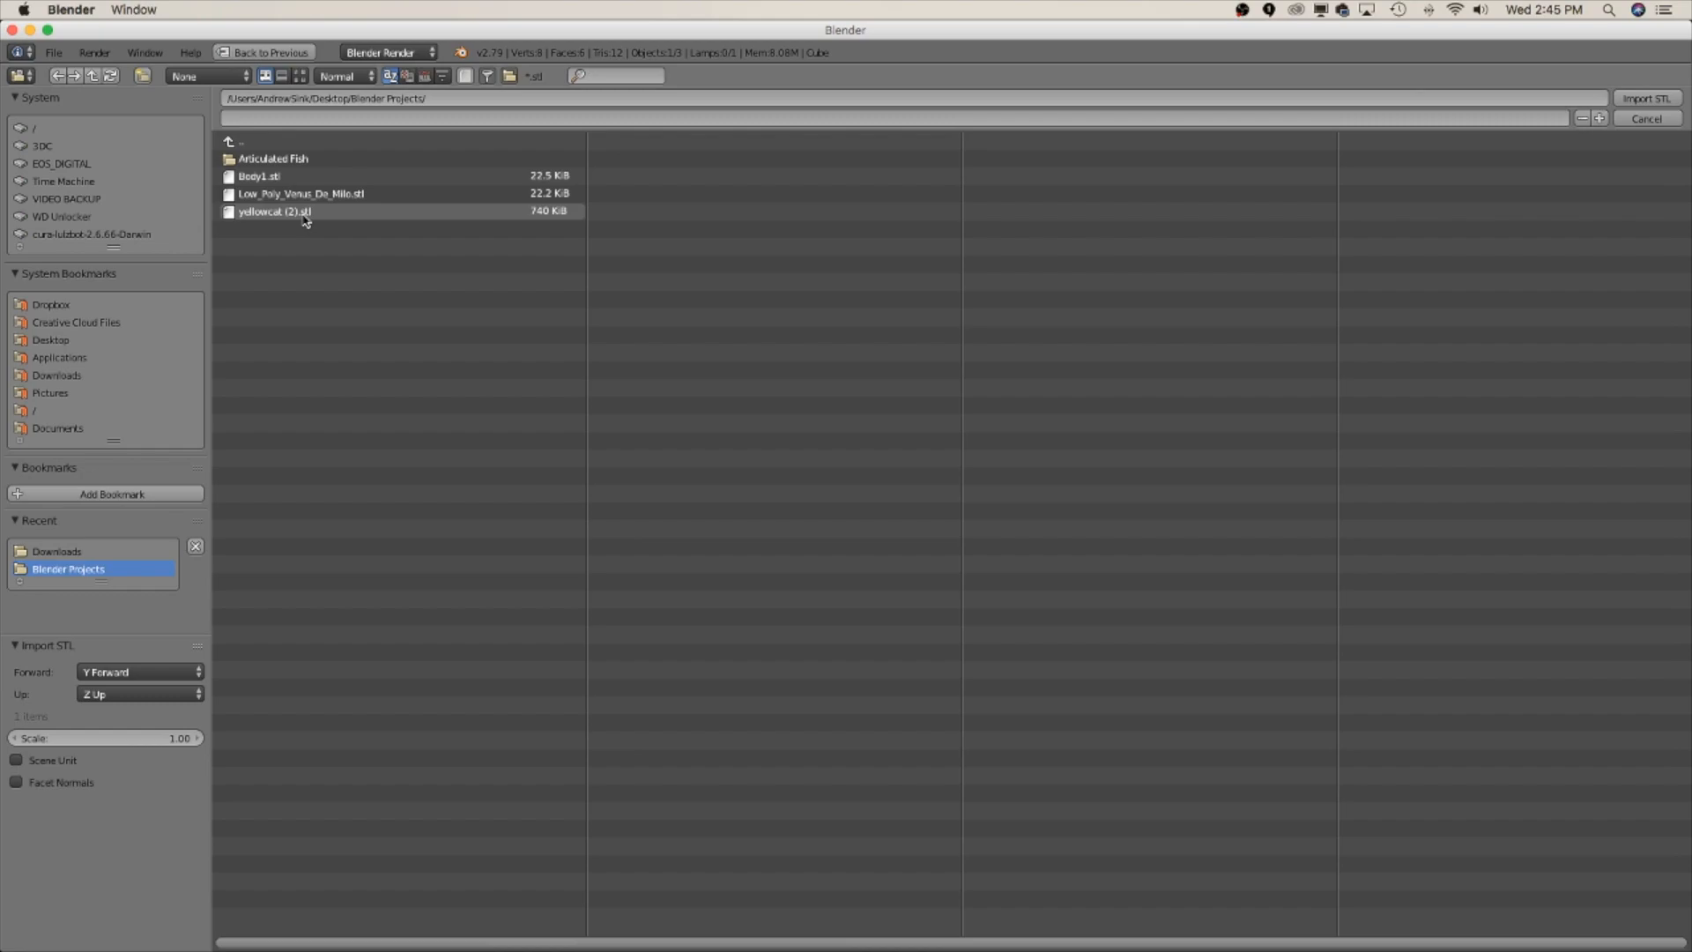
left_click(275, 211)
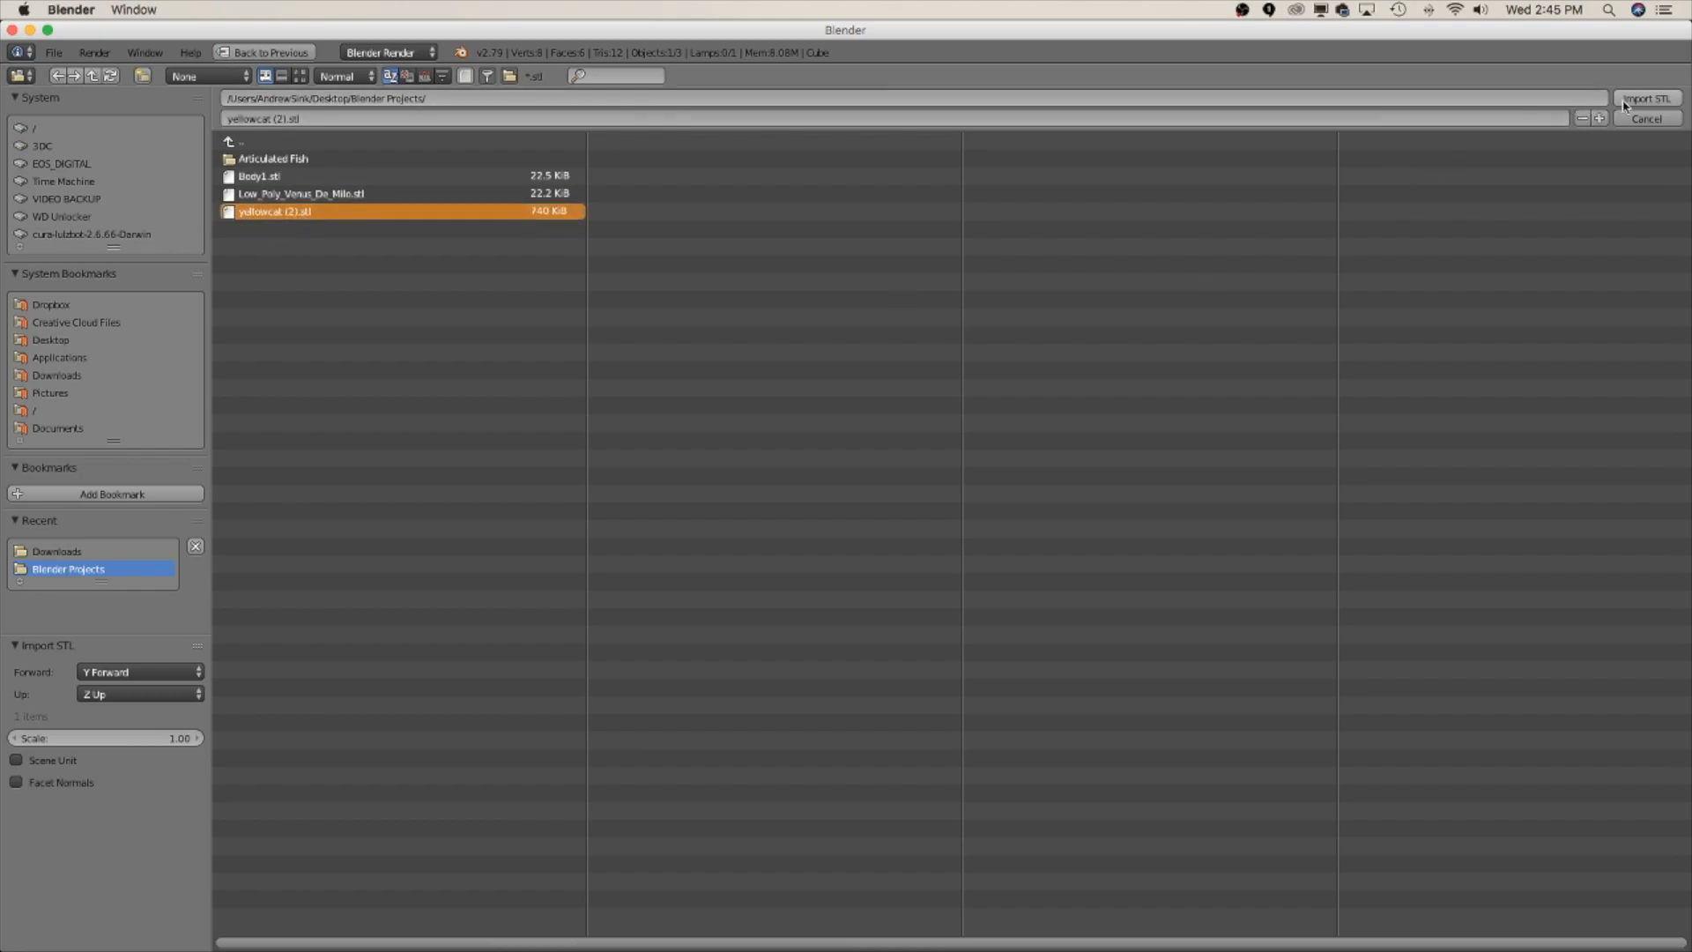
left_click(1645, 98)
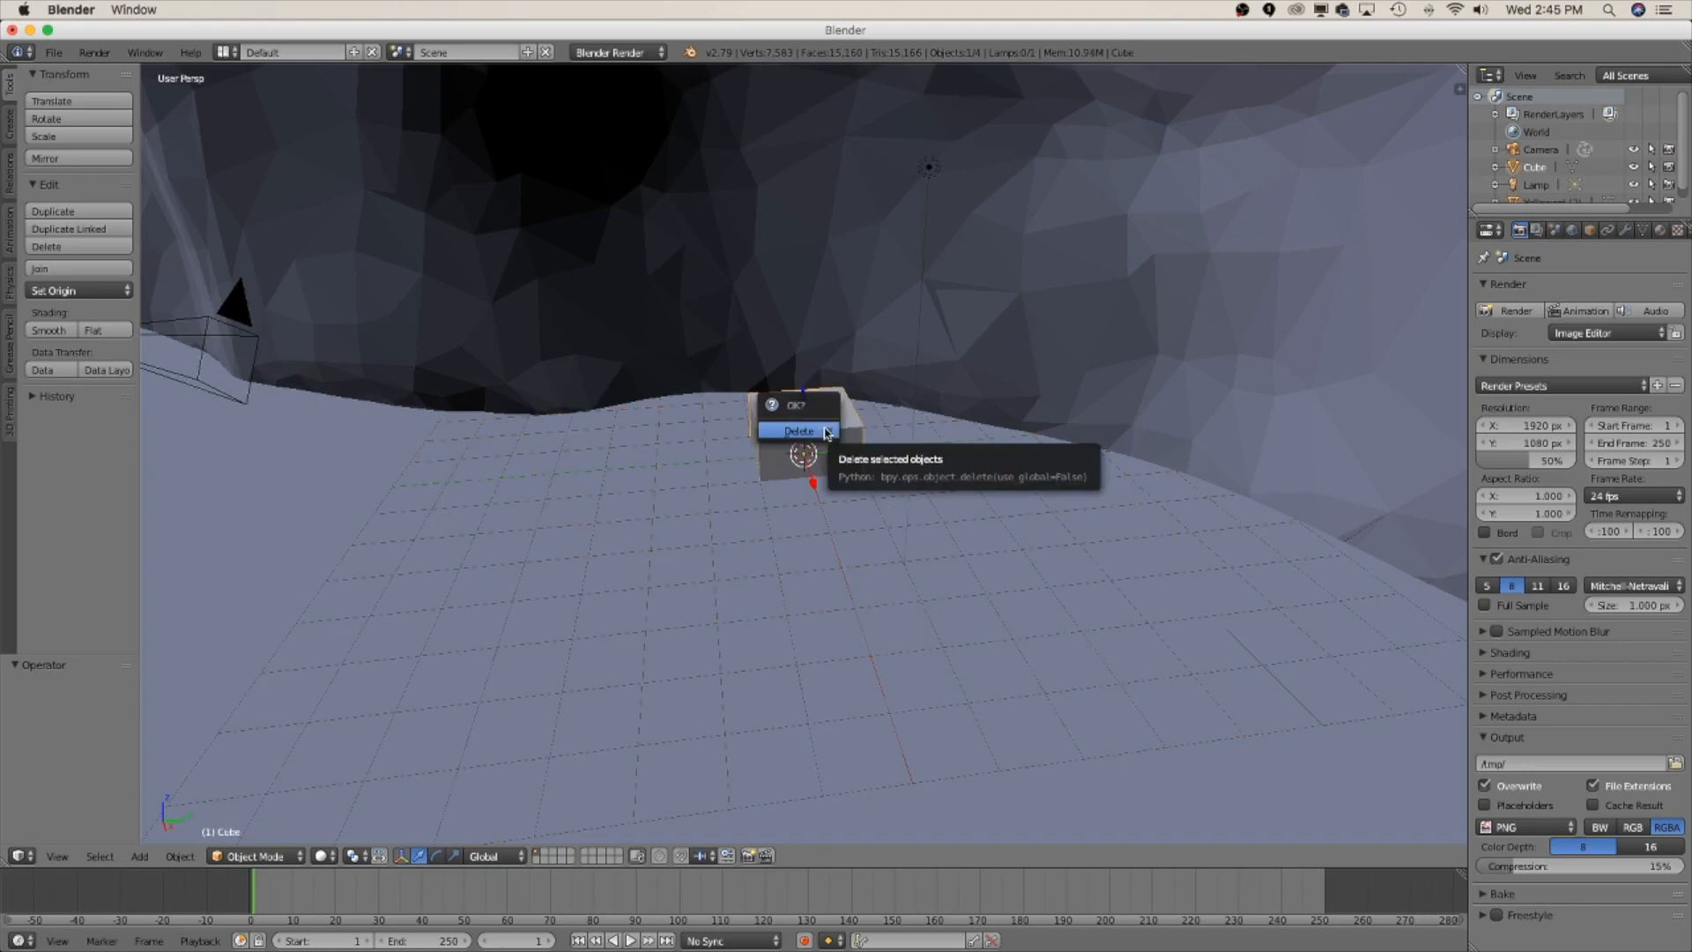
Step: Delete the default cube and orbit the view onto the cat's front
left_click(797, 431)
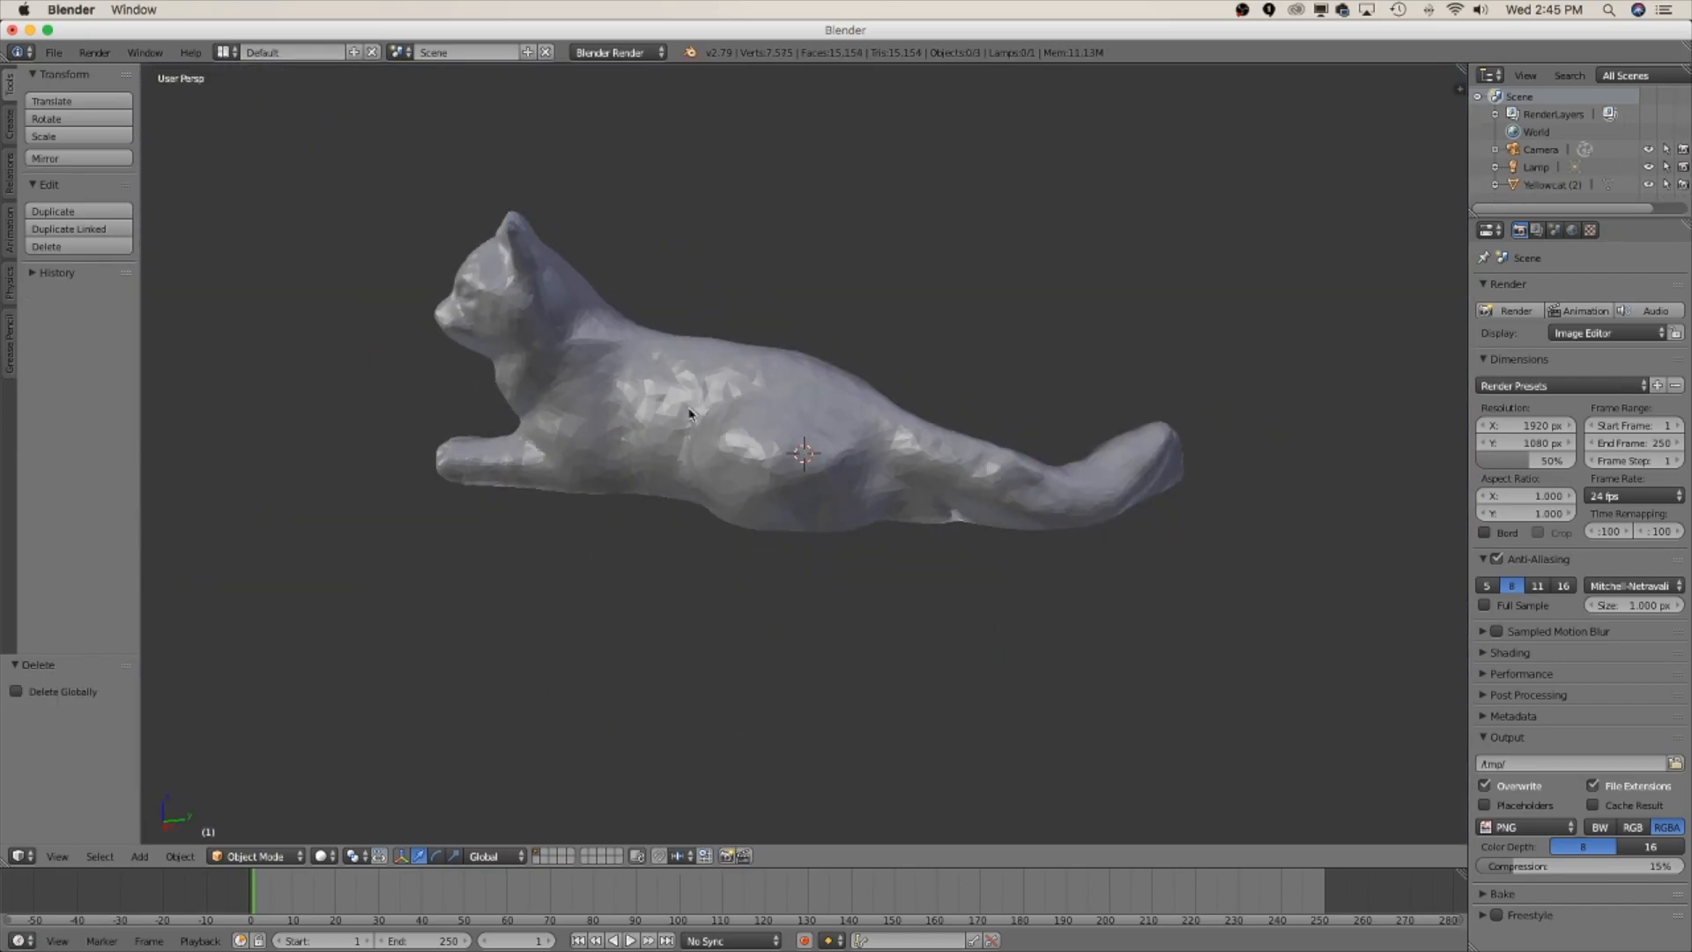
left_click_drag(690, 415, 837, 386)
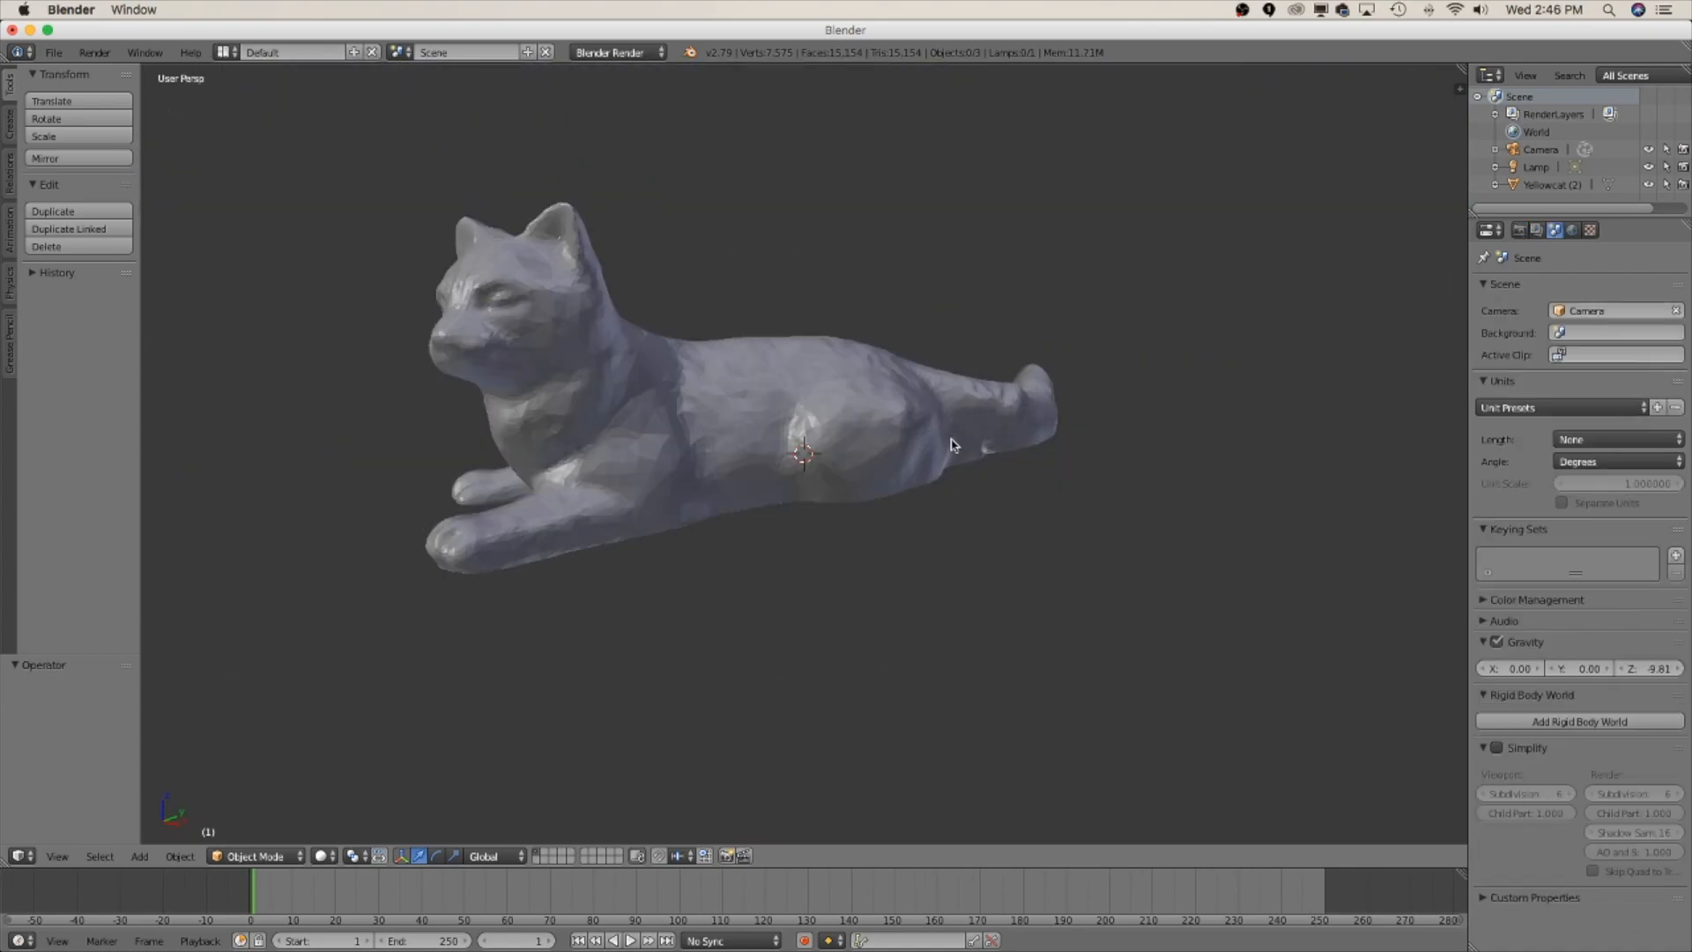
left_click_drag(950, 446, 885, 428)
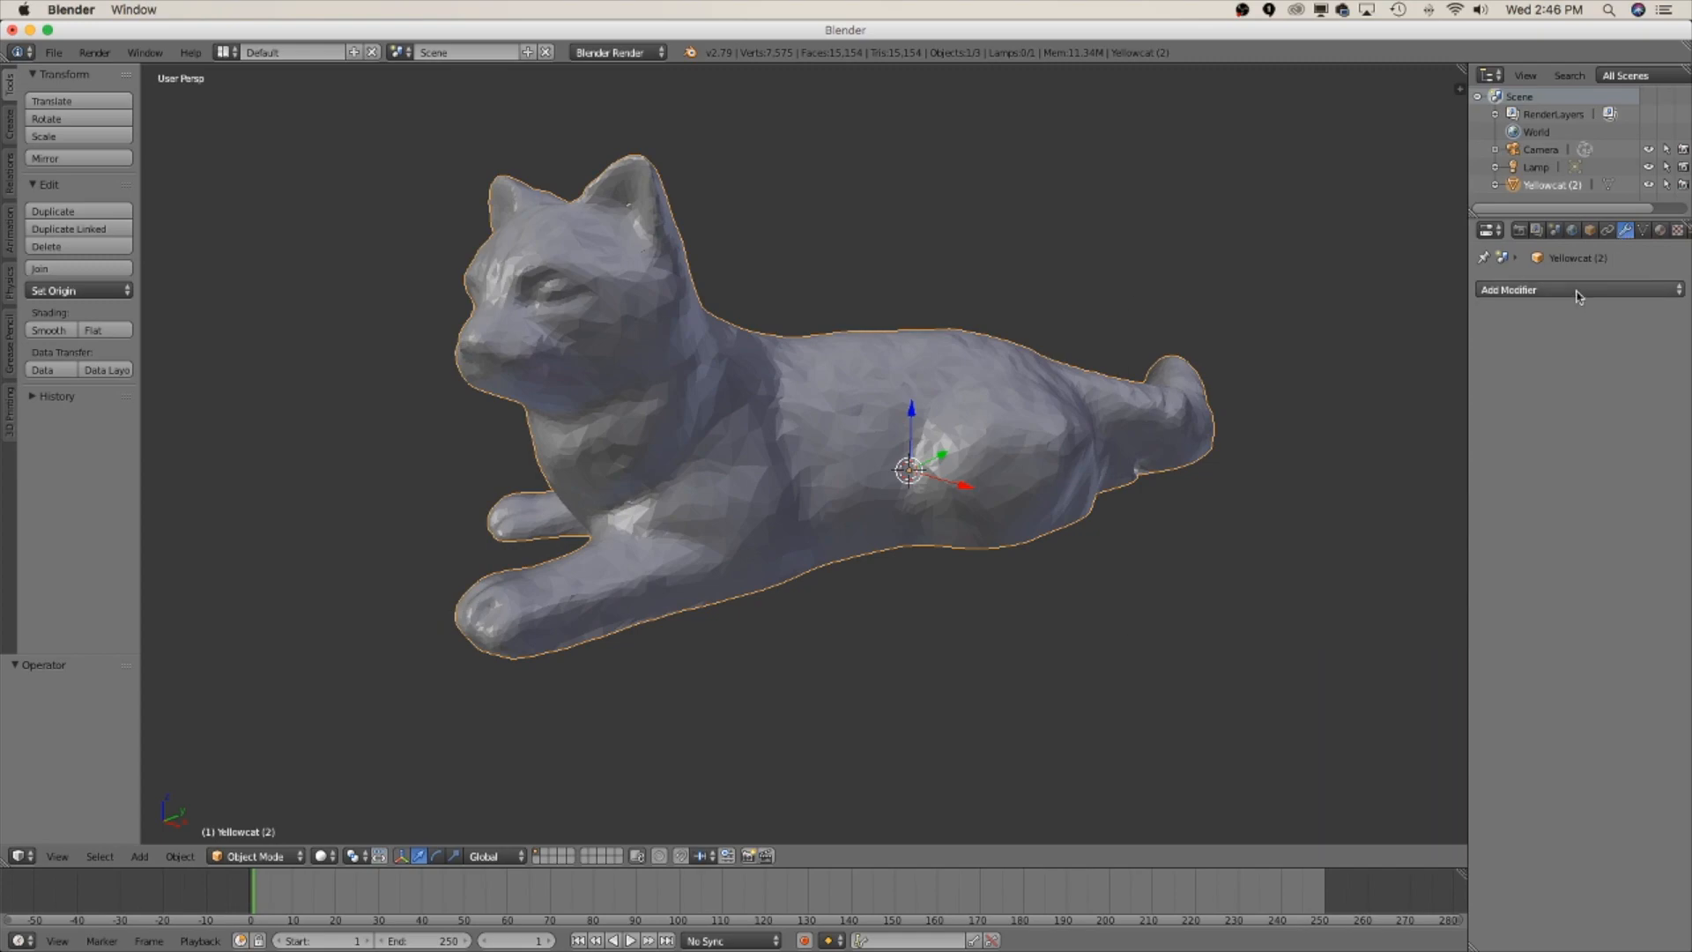
Step: Add a Decimate modifier and enter a ratio of 0.05, reducing the cat to about 606 faces
left_click(1576, 289)
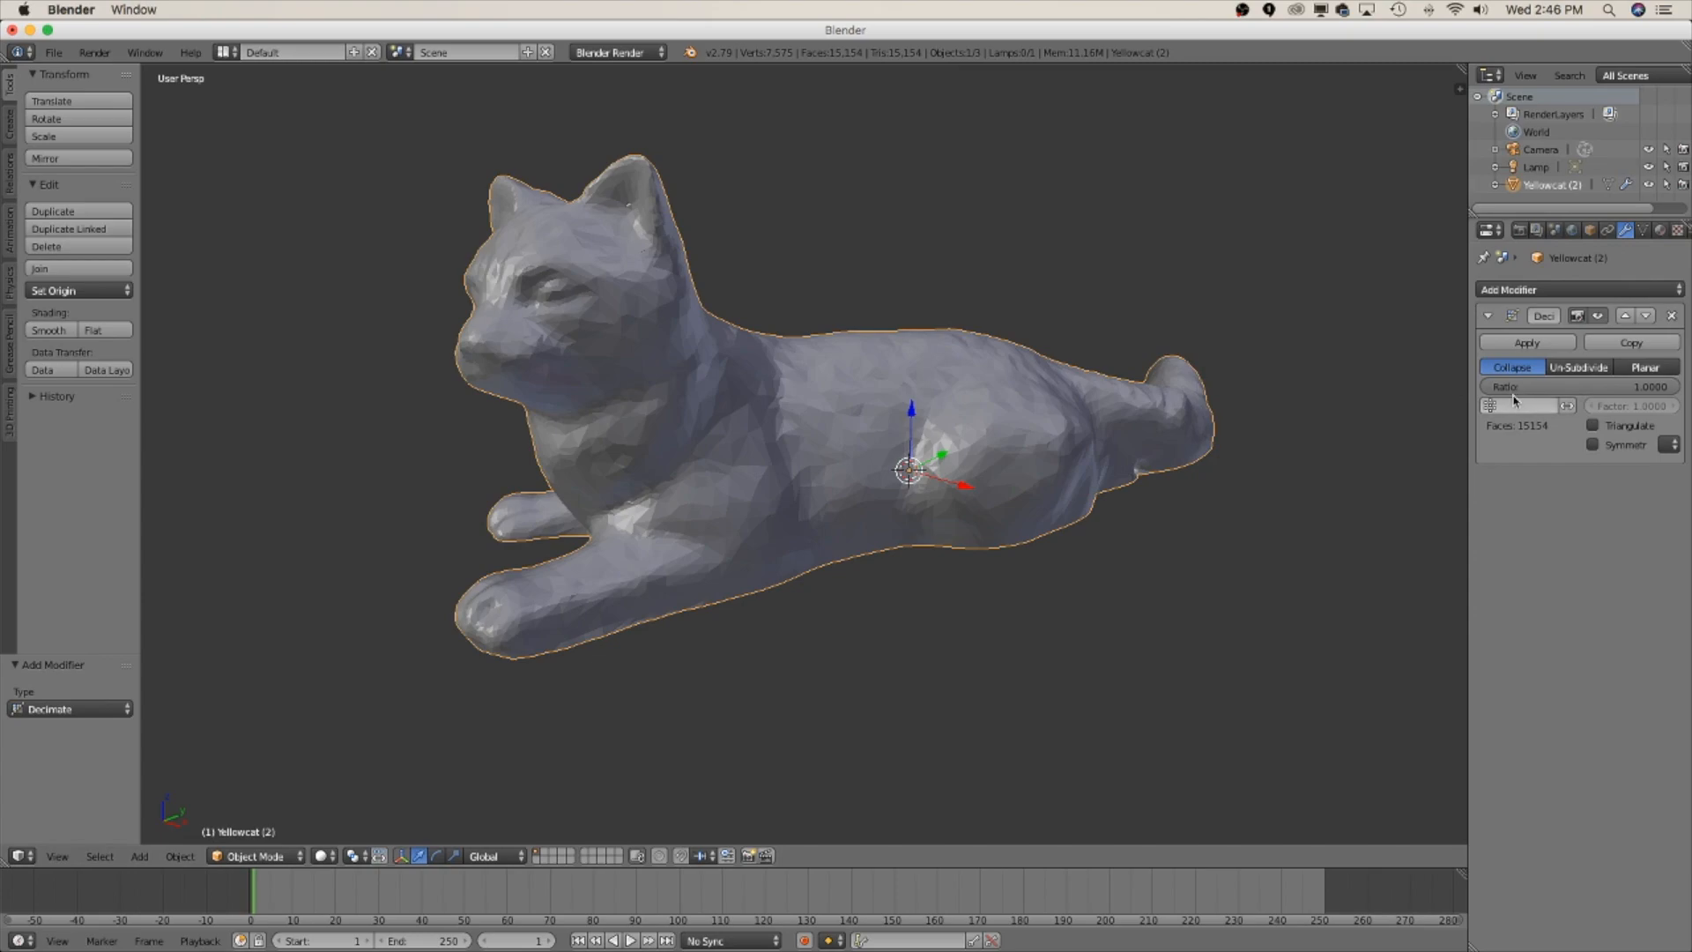
left_click(1532, 386)
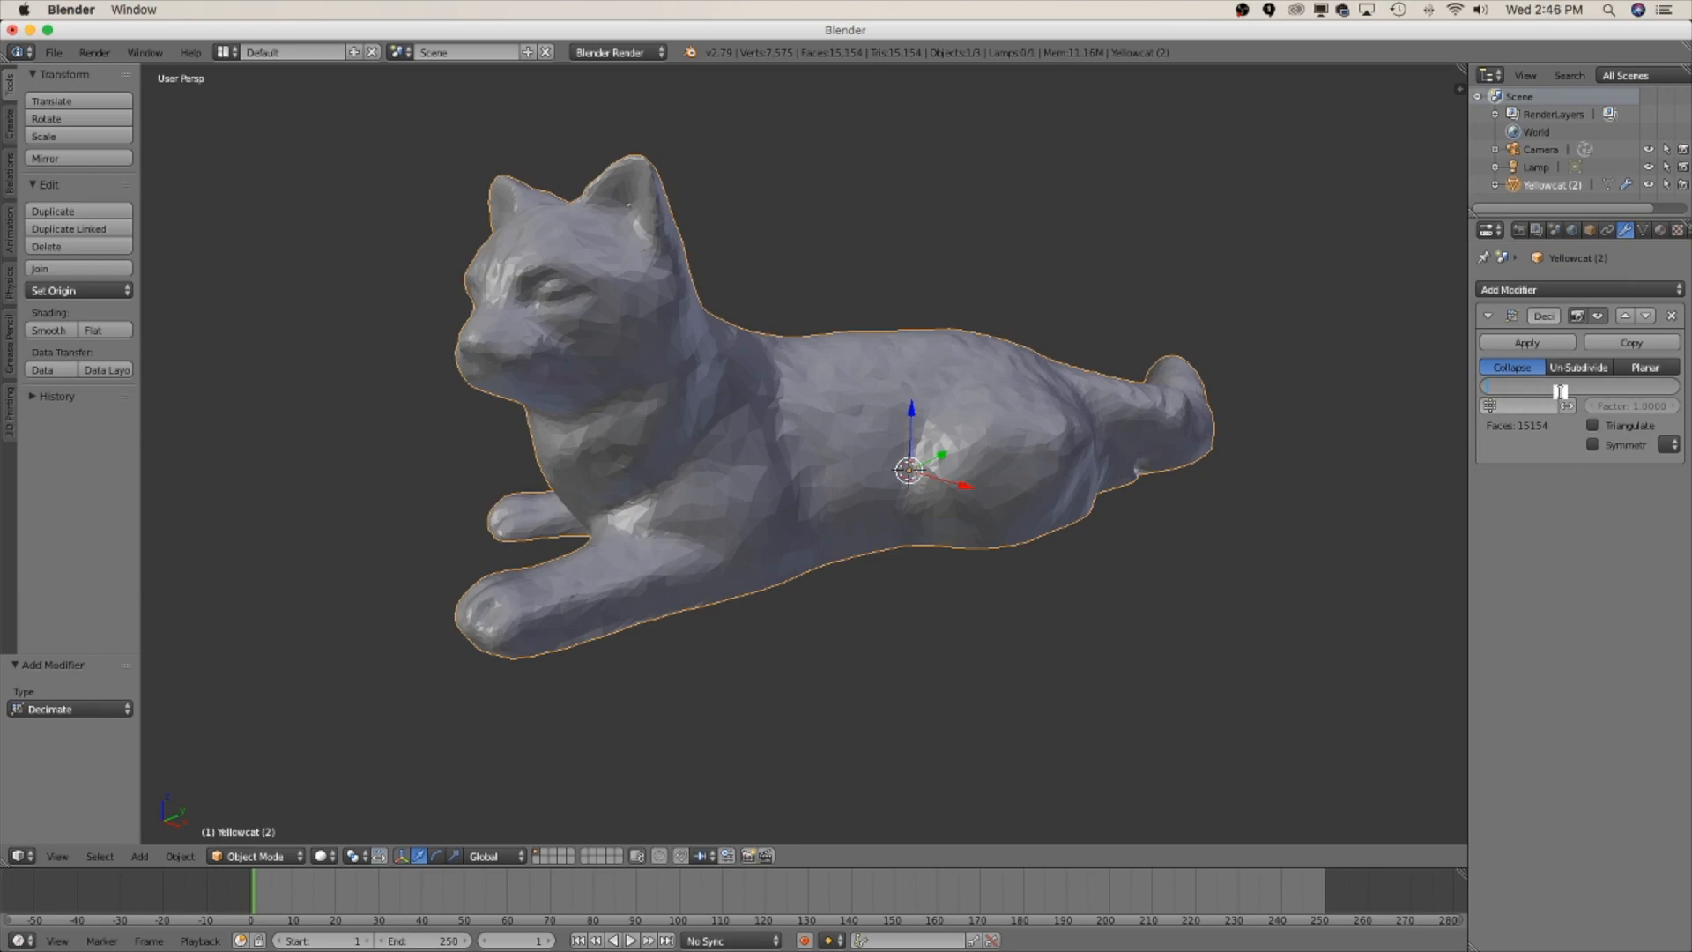
left_click_drag(1563, 386, 1522, 386)
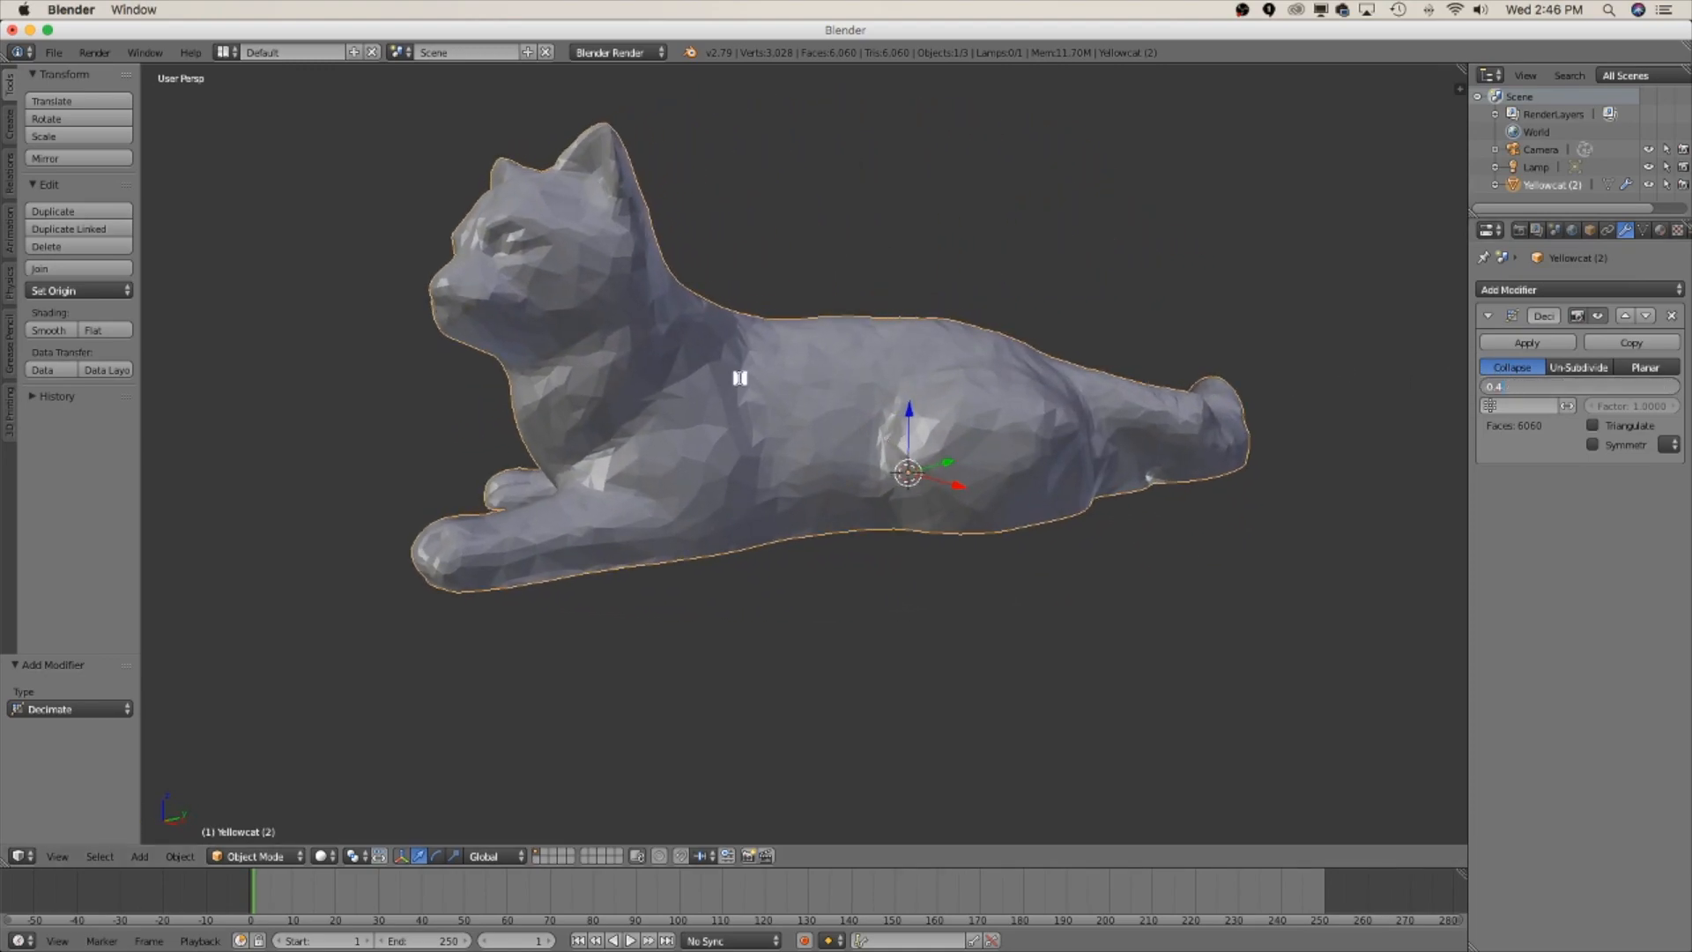
left_click(1523, 386)
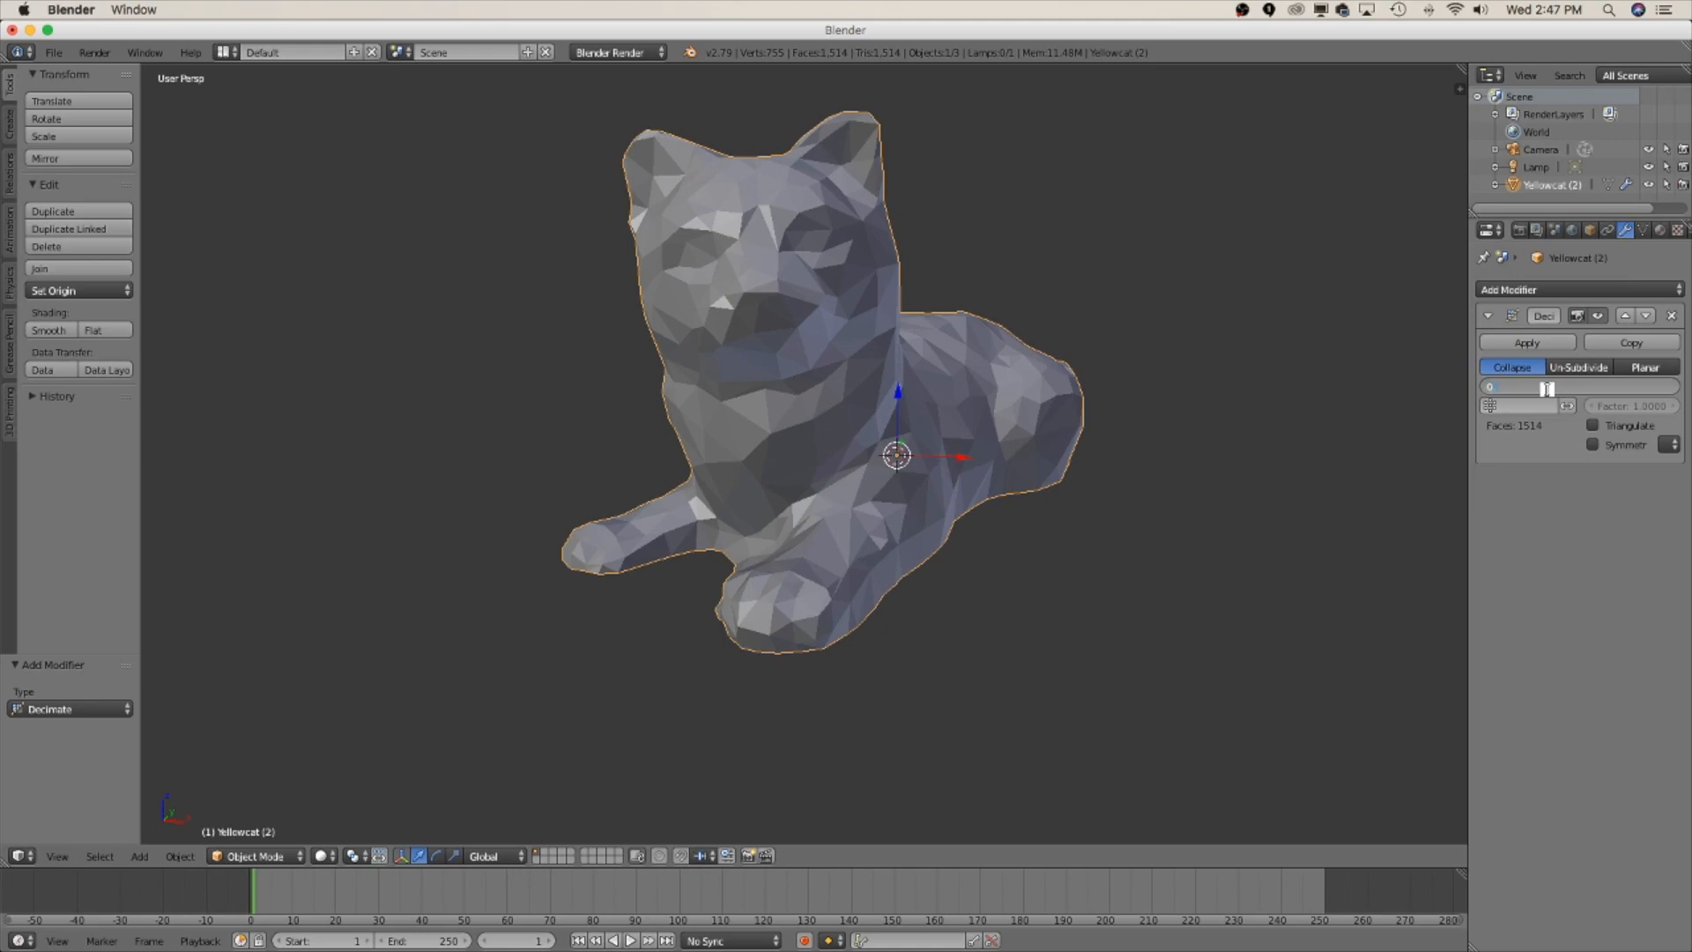
type("0.0500")
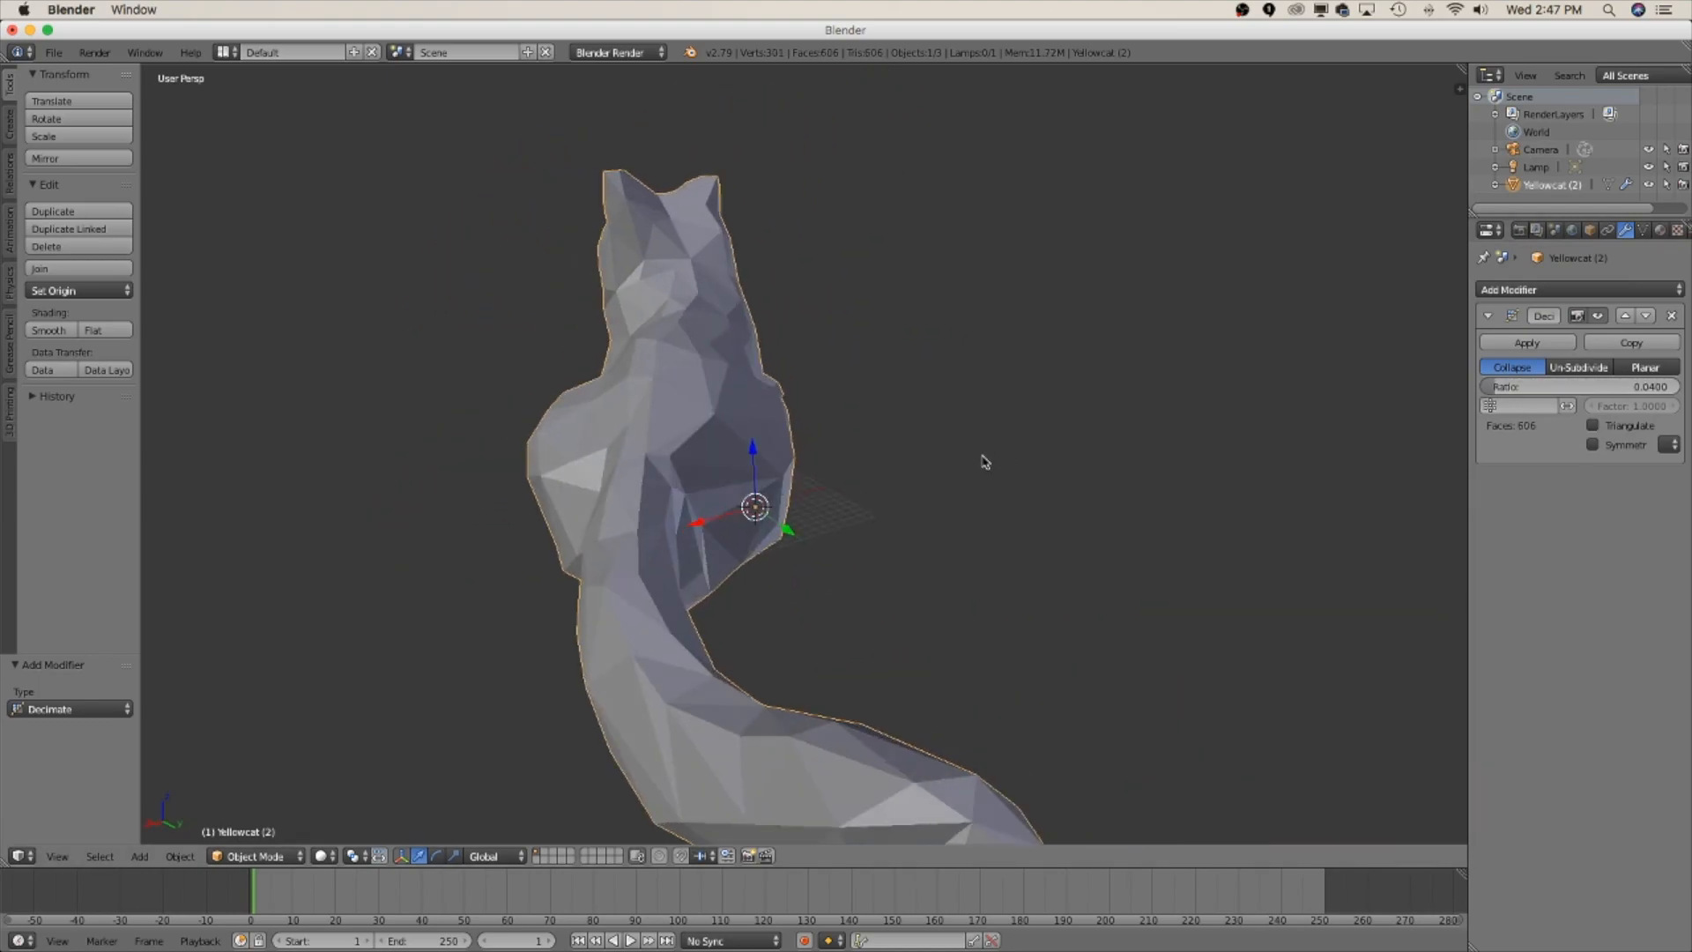
left_click_drag(982, 462, 653, 458)
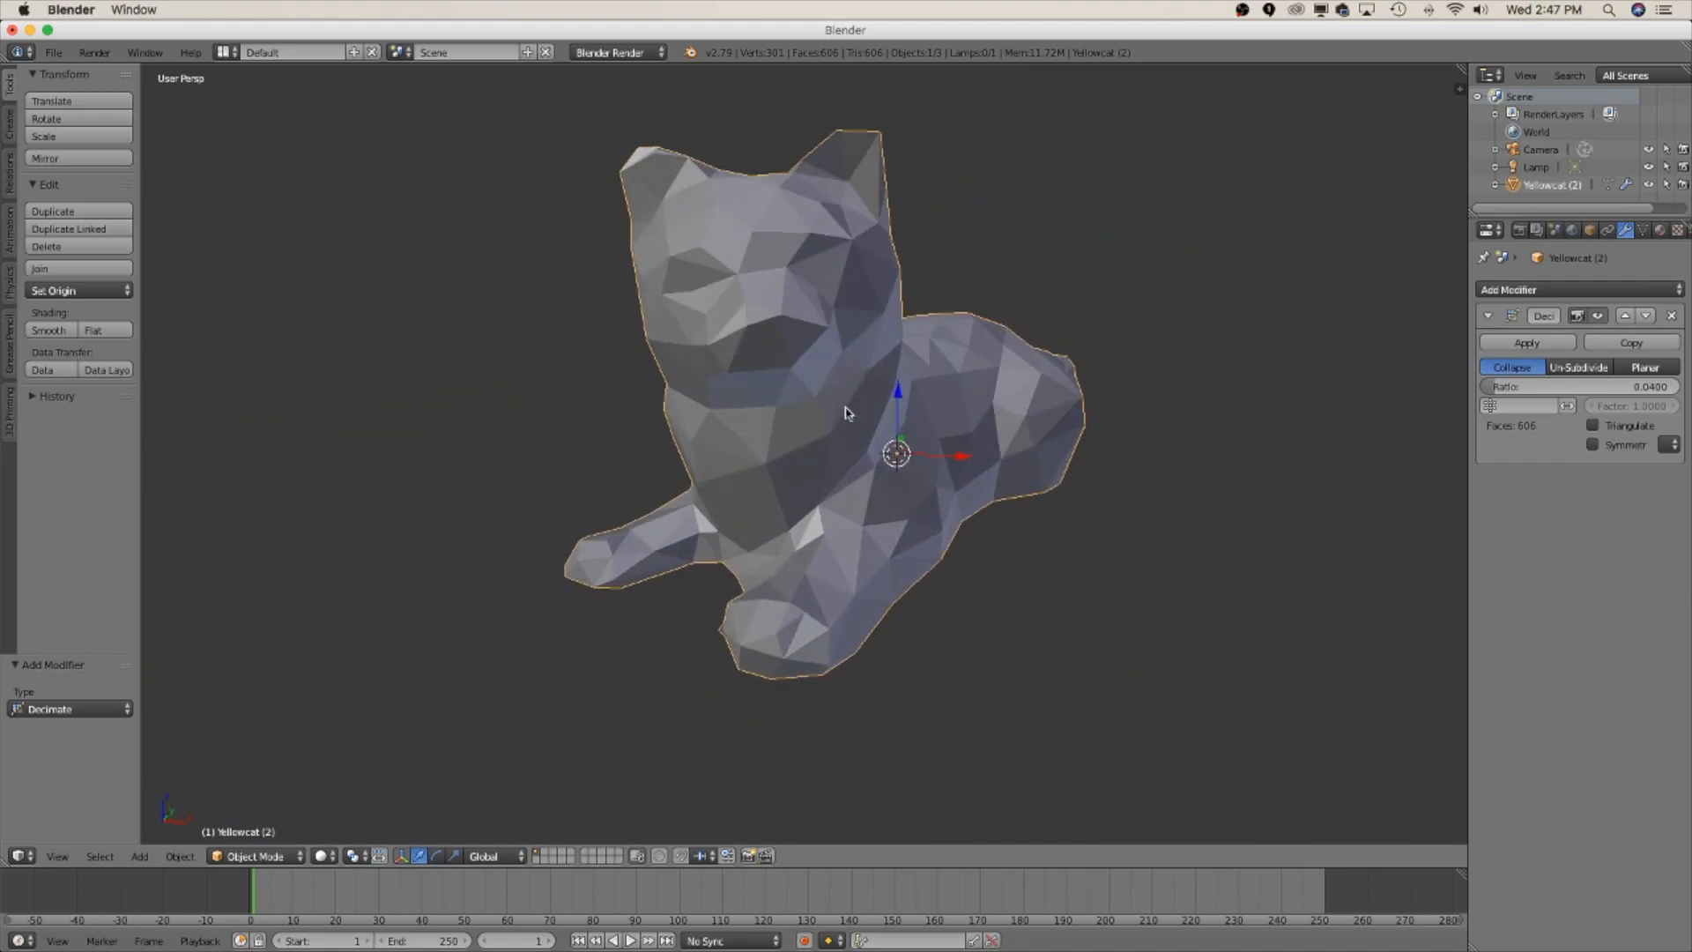
left_click_drag(847, 413, 914, 464)
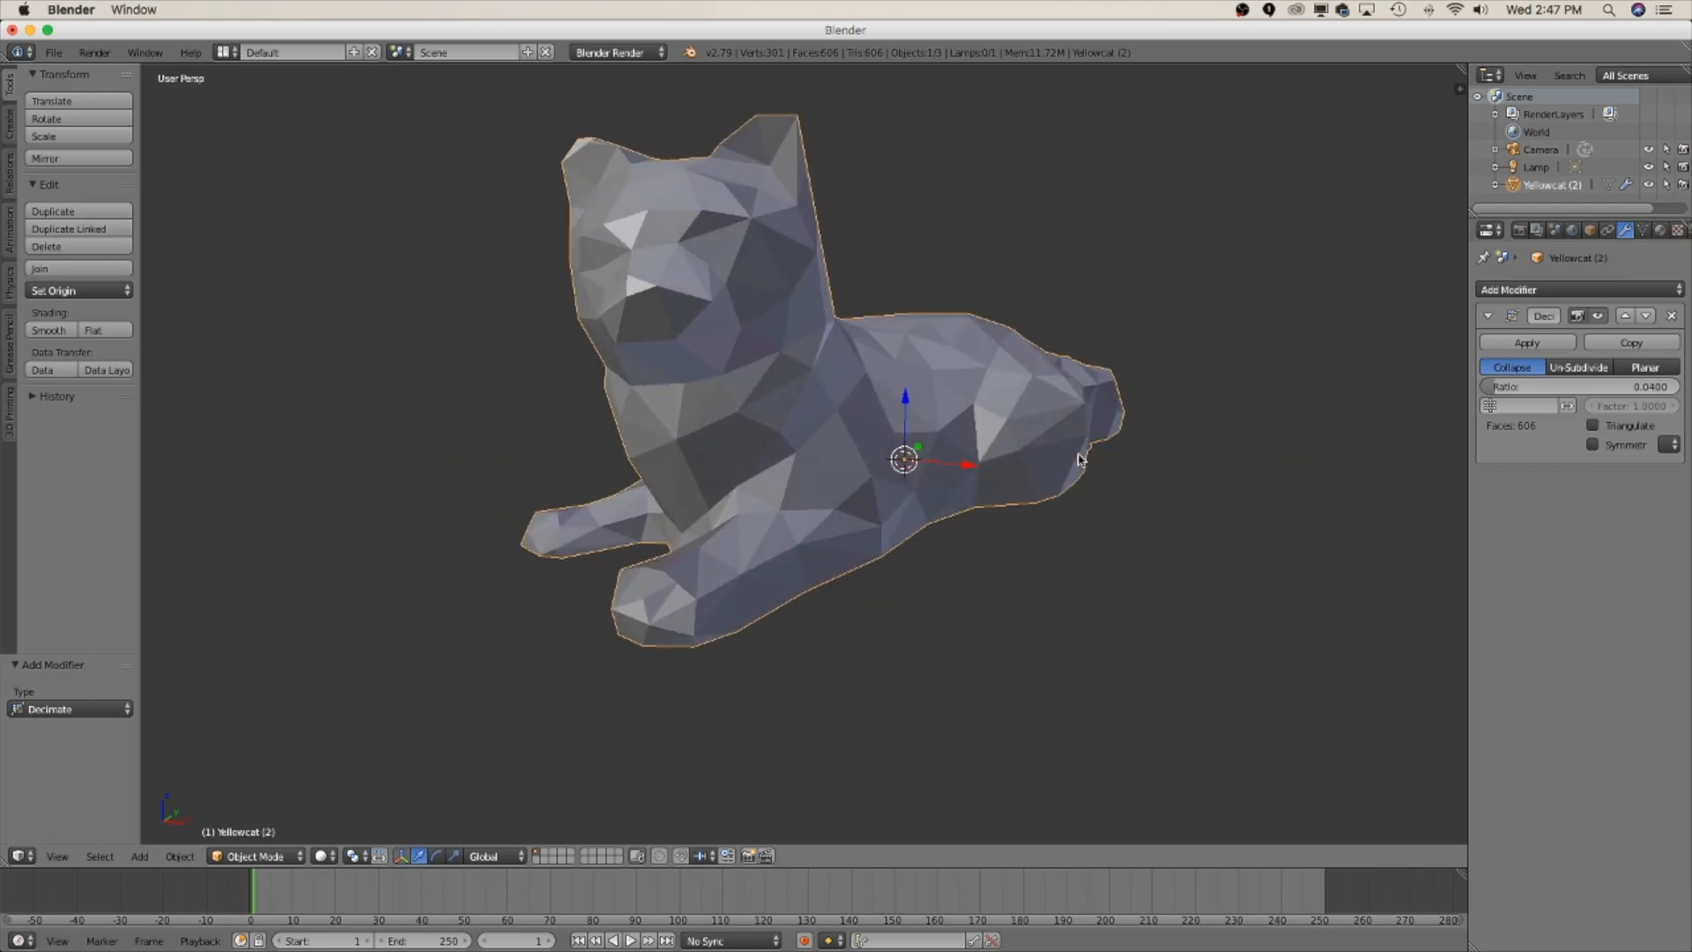
Step: Apply the Decimate modifier and orbit around the 606-face cat
left_click(1526, 342)
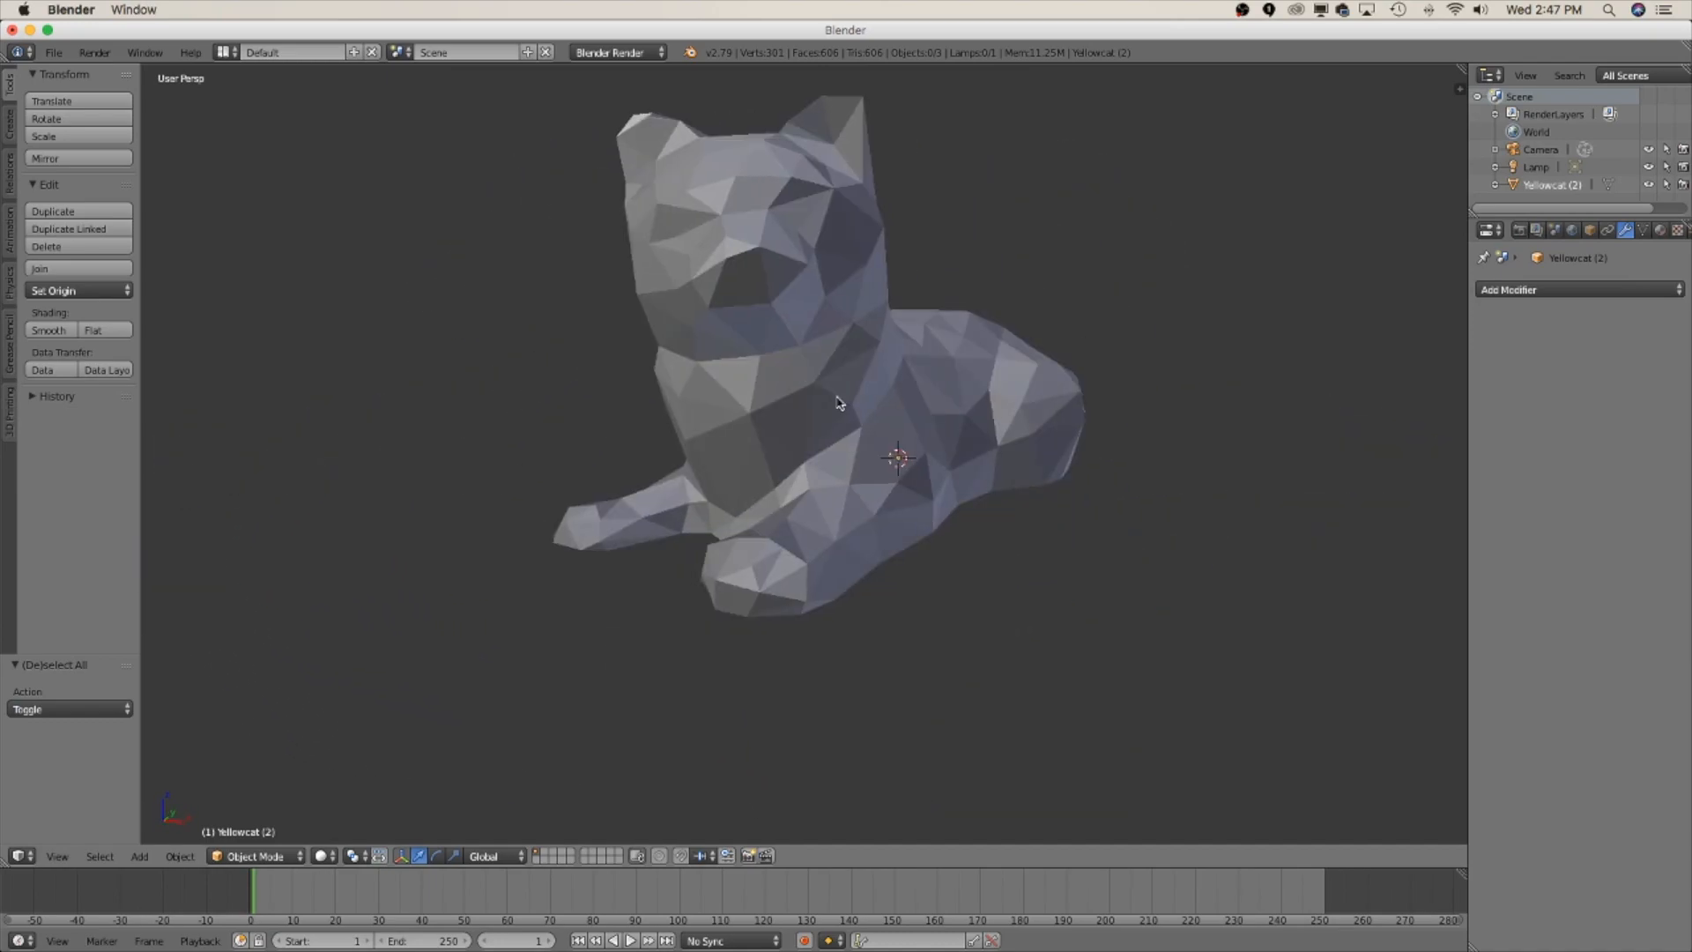
left_click_drag(842, 403, 809, 489)
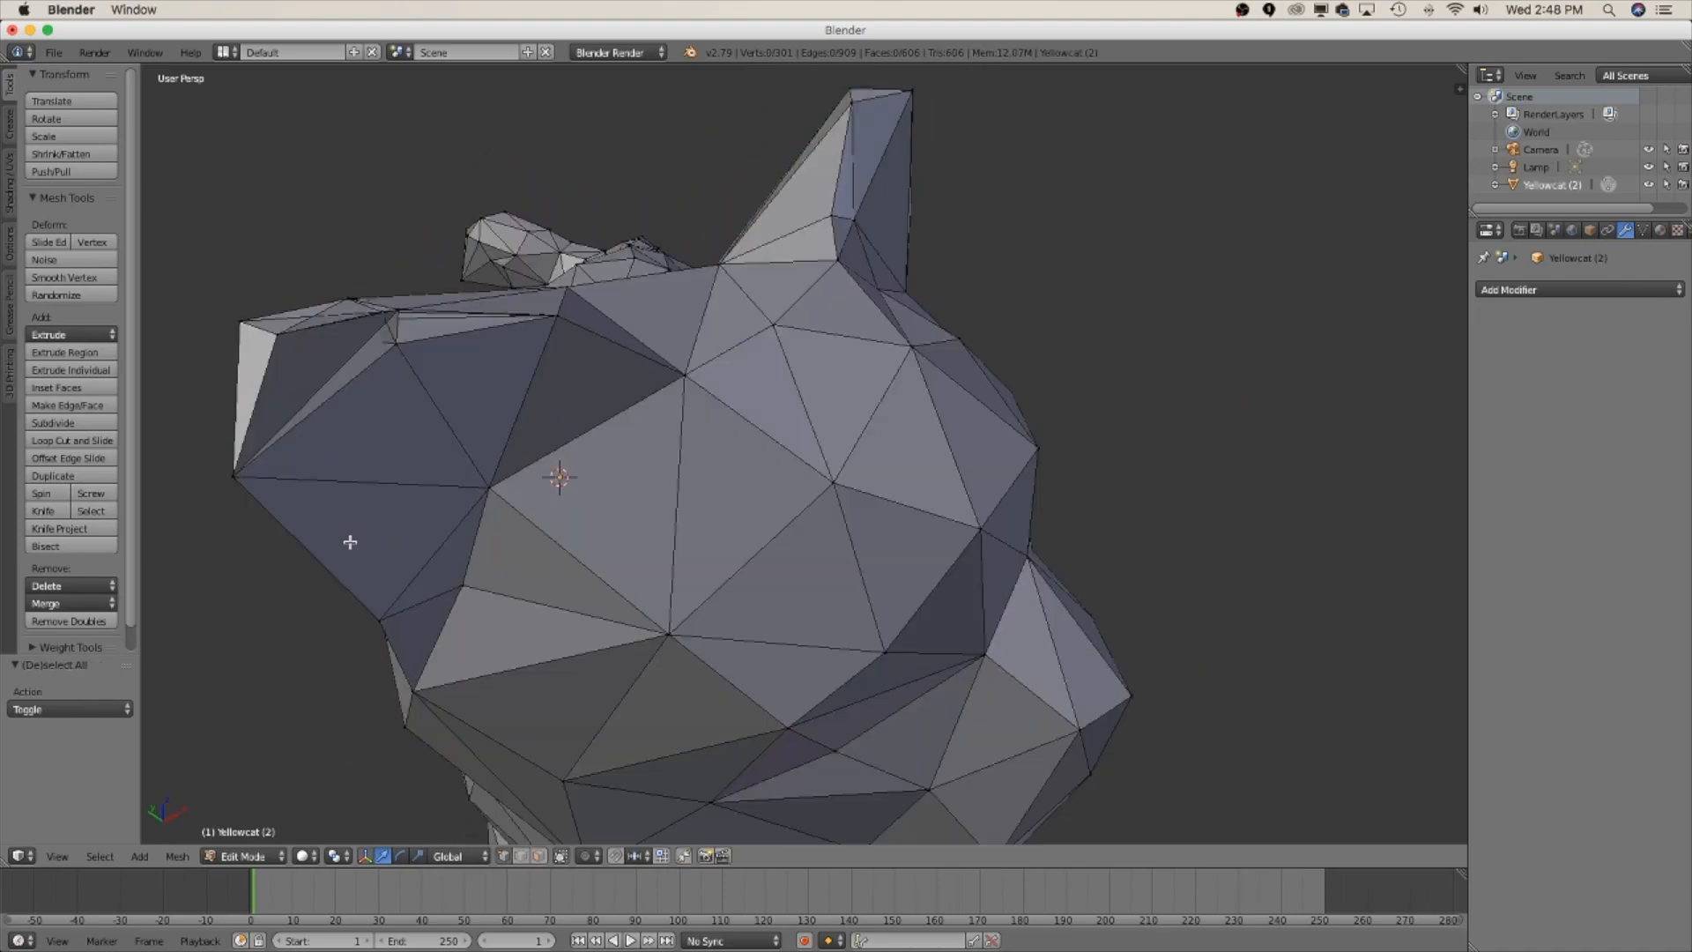
mouse_move(432, 798)
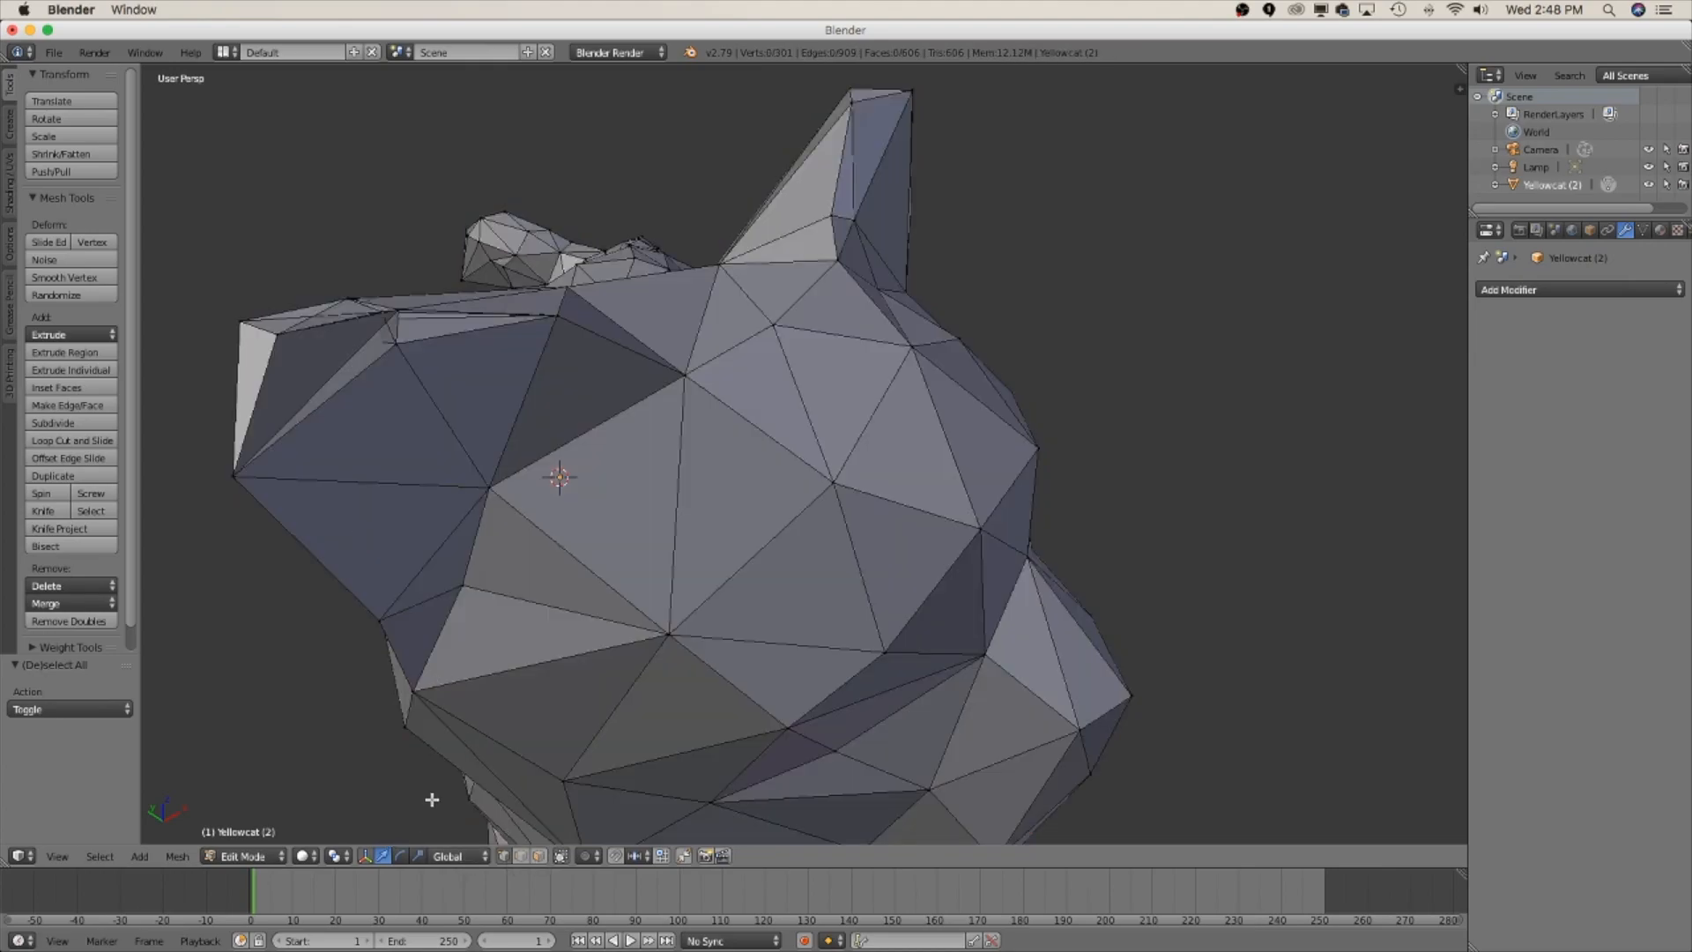
mouse_move(539, 856)
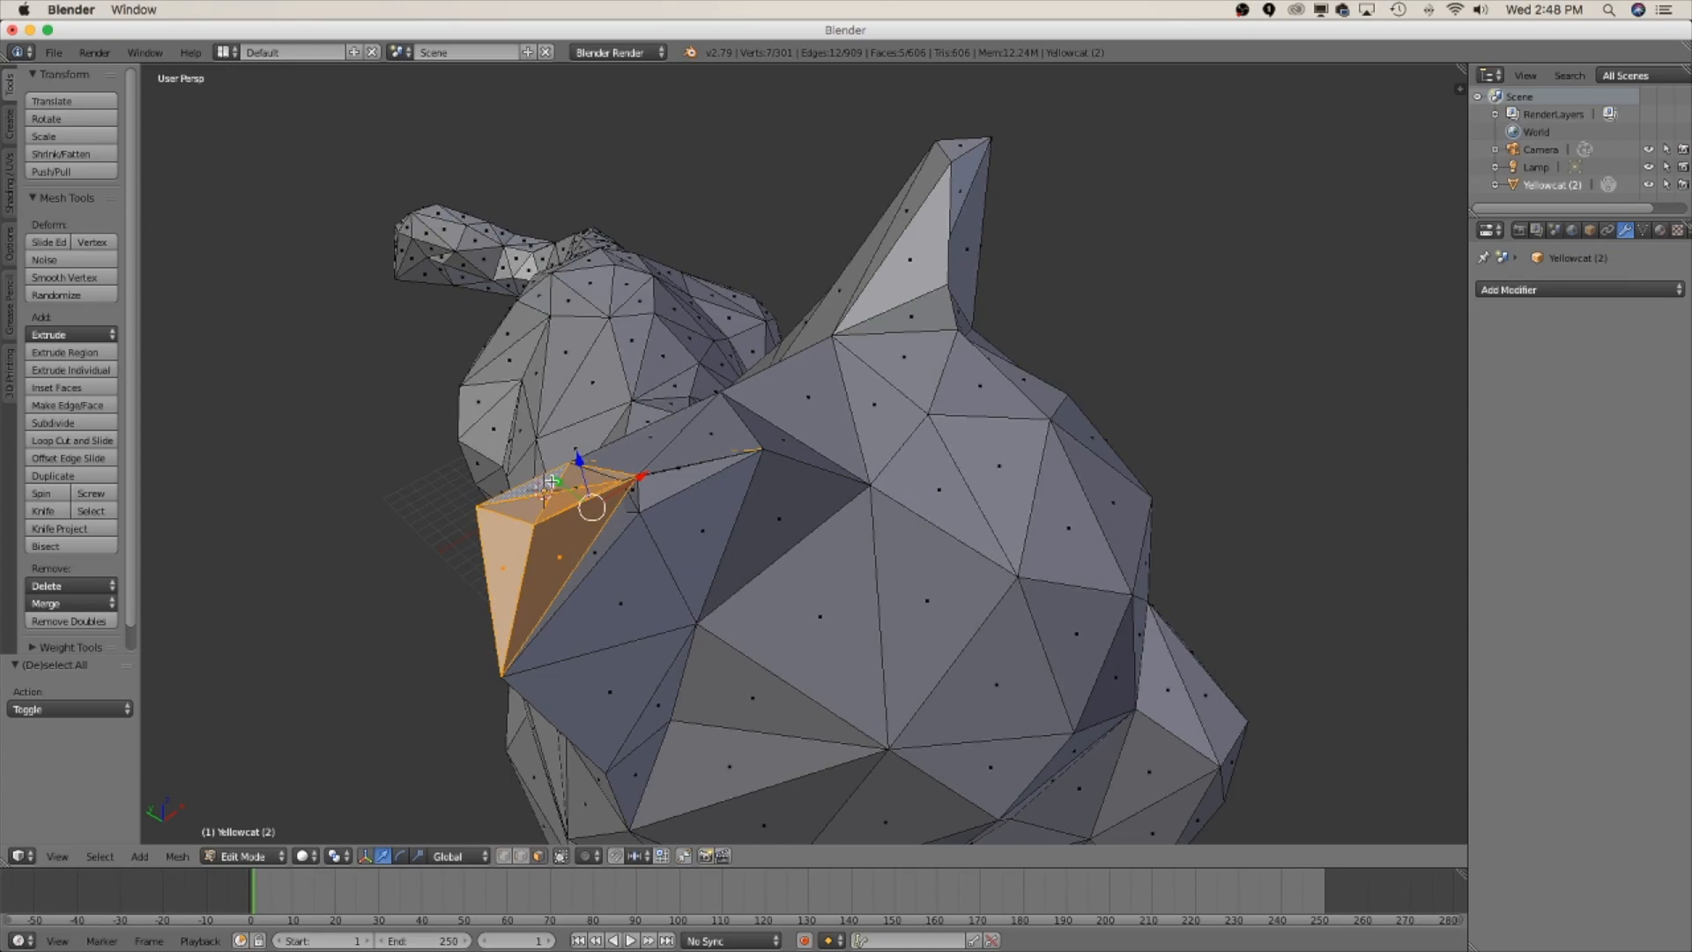
Step: Delete stray spike faces on the cat's neck and back, leaving 596 faces
left_click(47, 586)
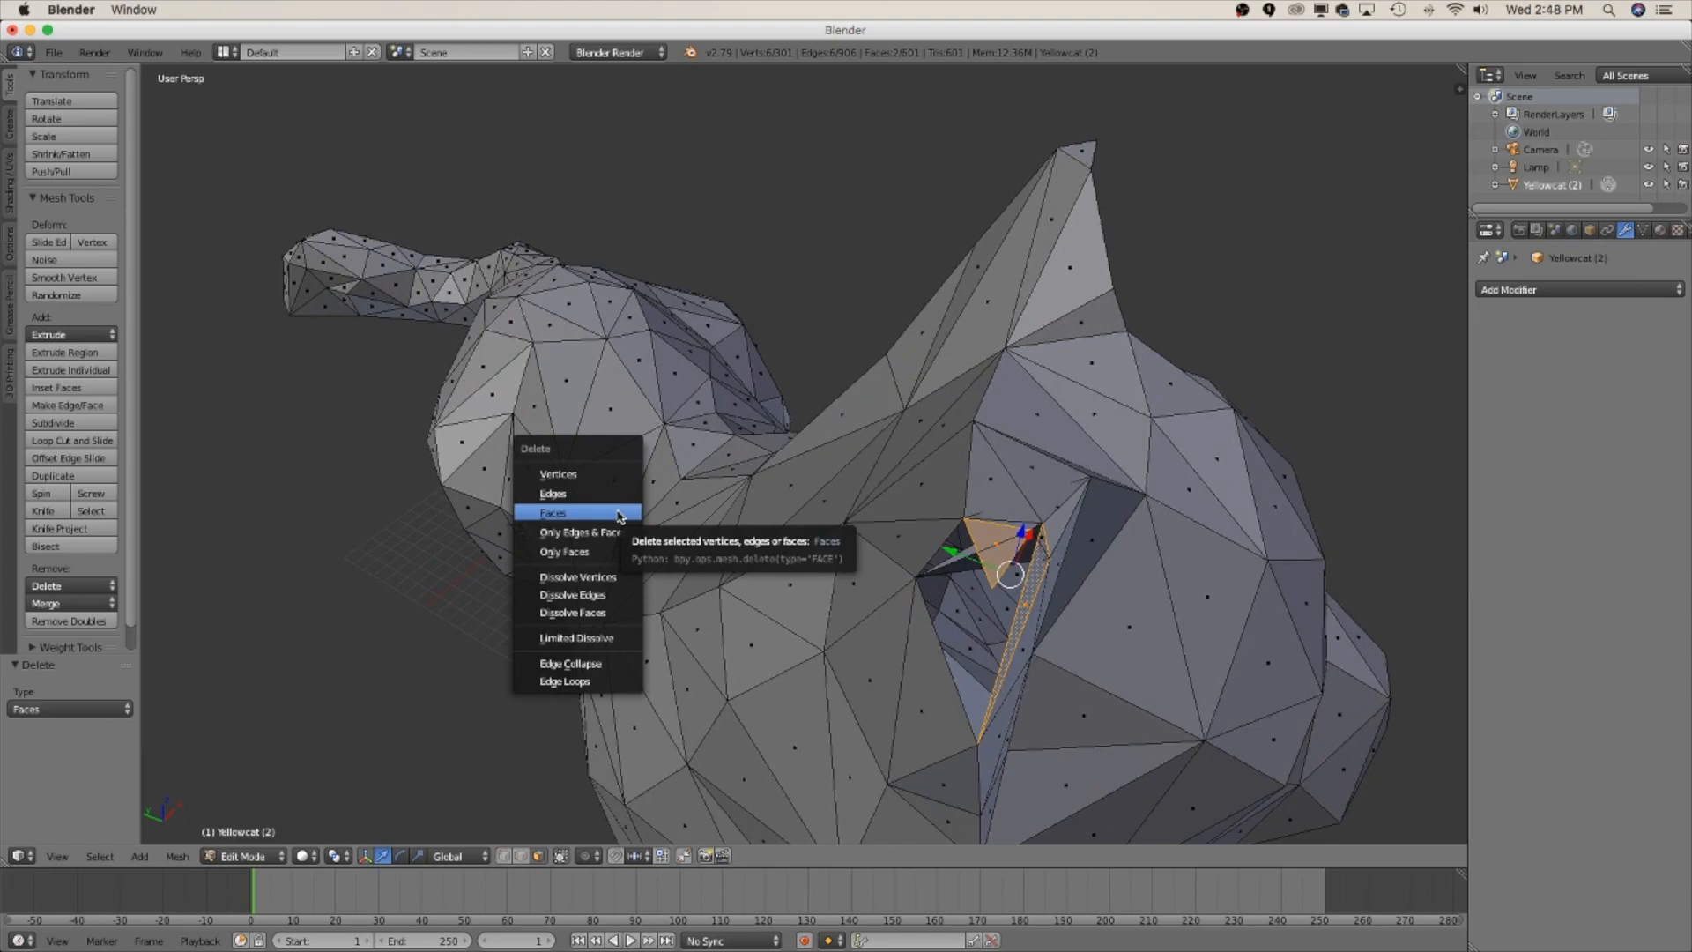
left_click(552, 512)
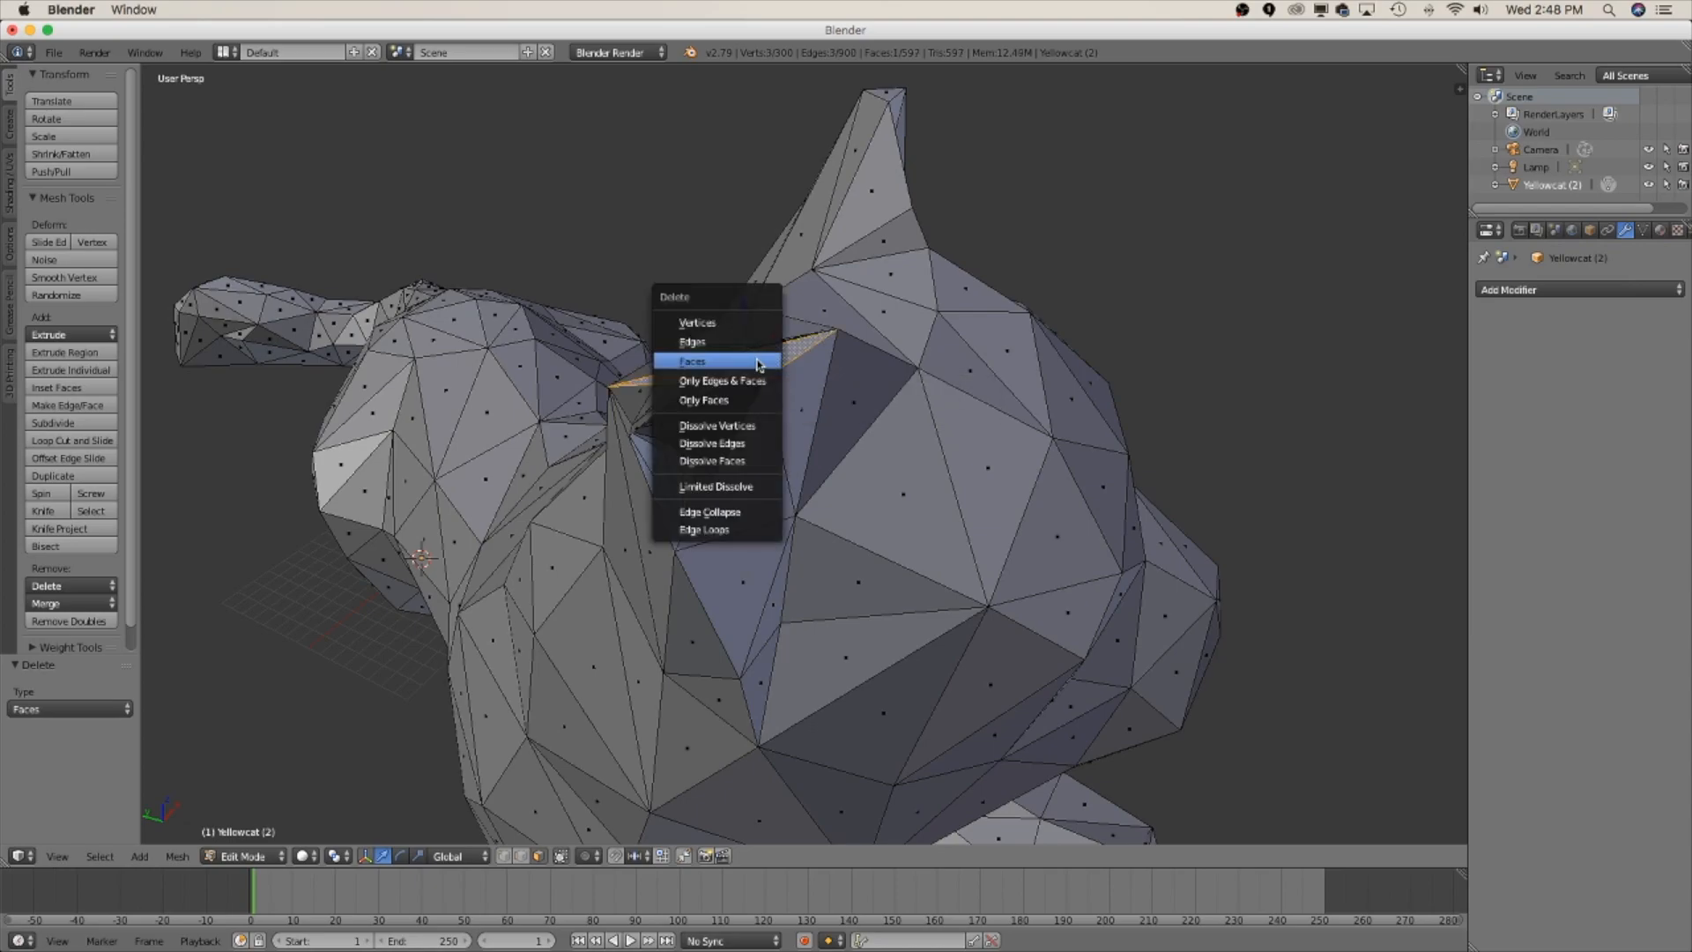
left_click(691, 360)
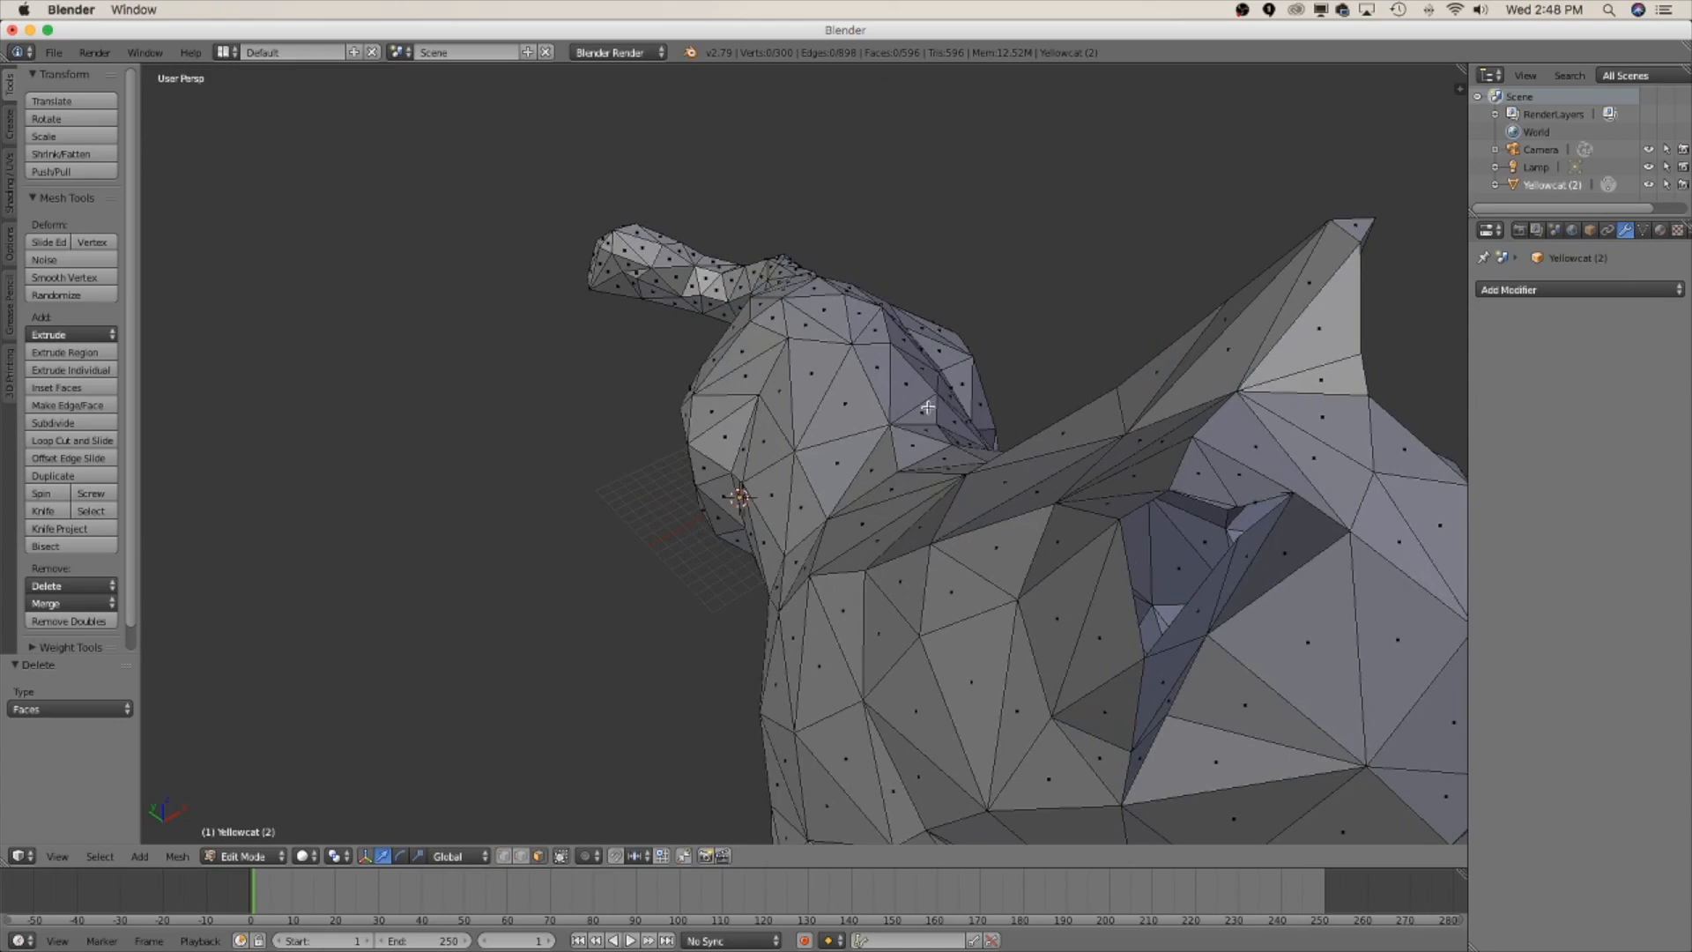
left_click_drag(928, 408, 631, 420)
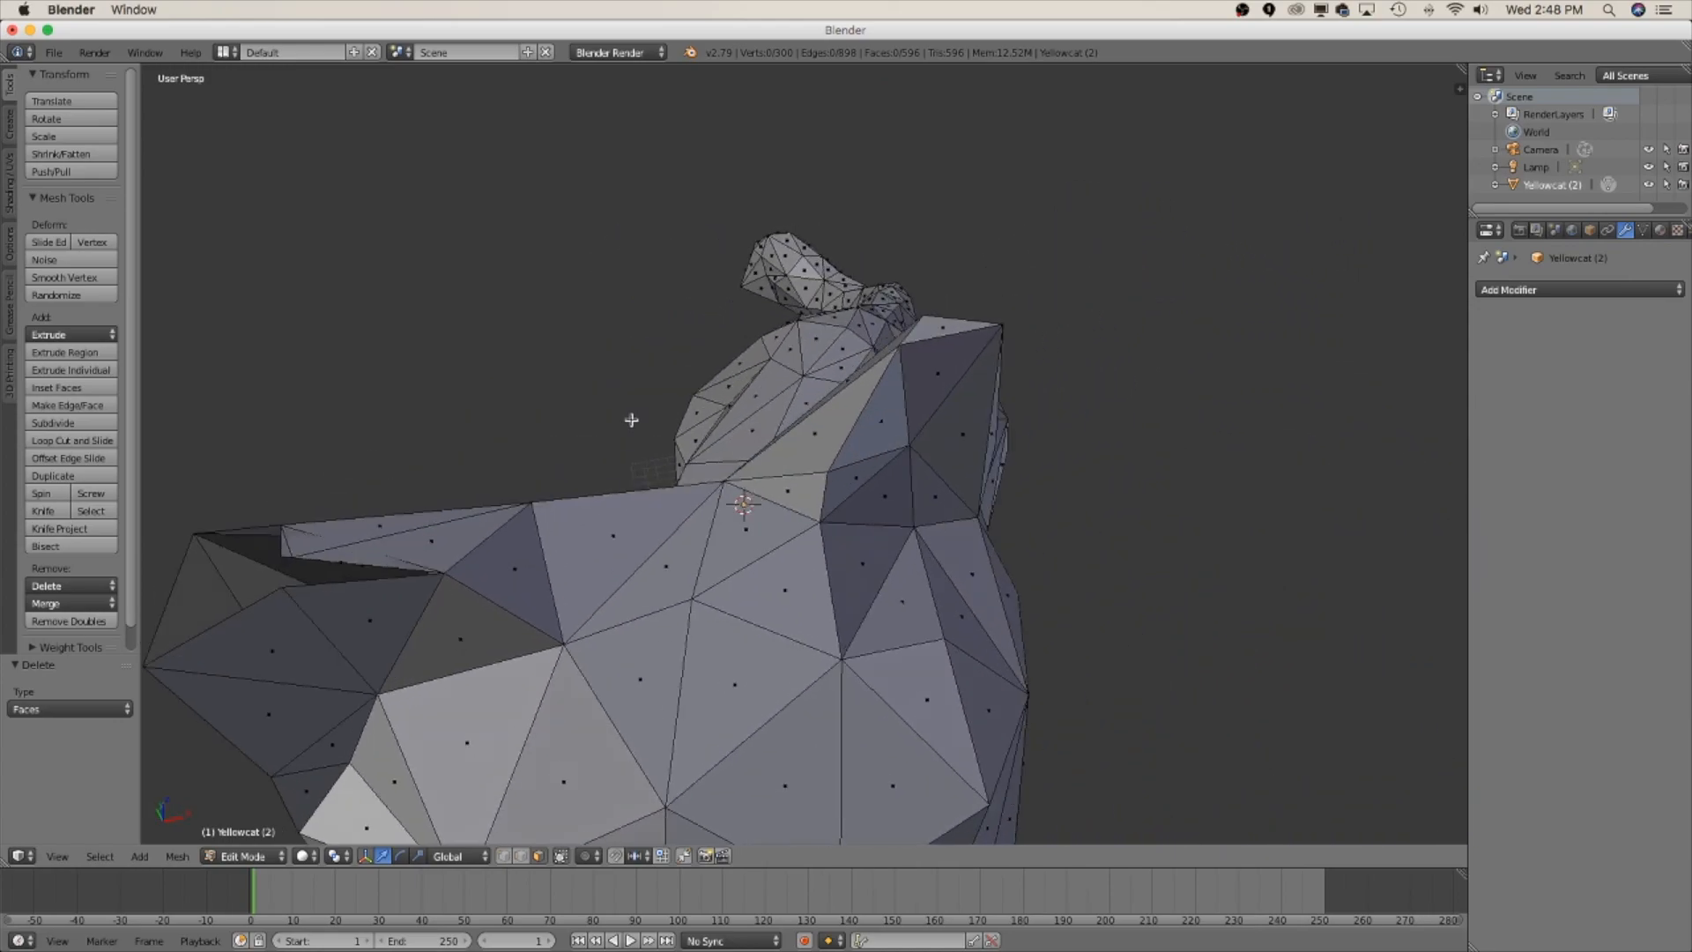
key("x")
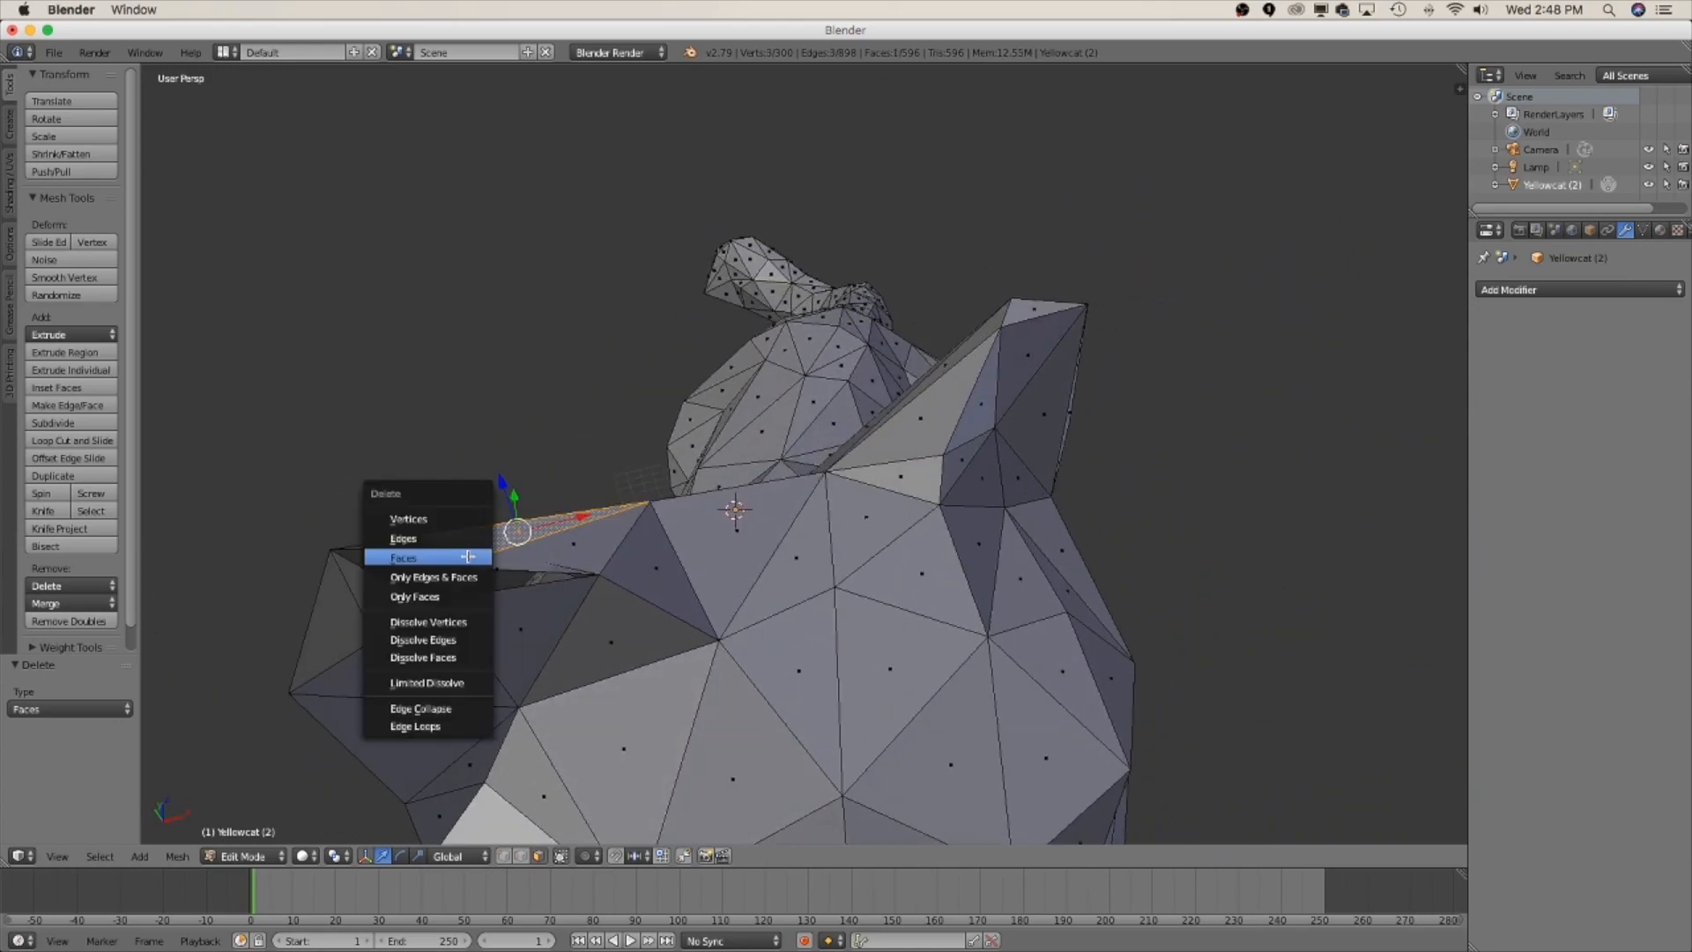
left_click(402, 557)
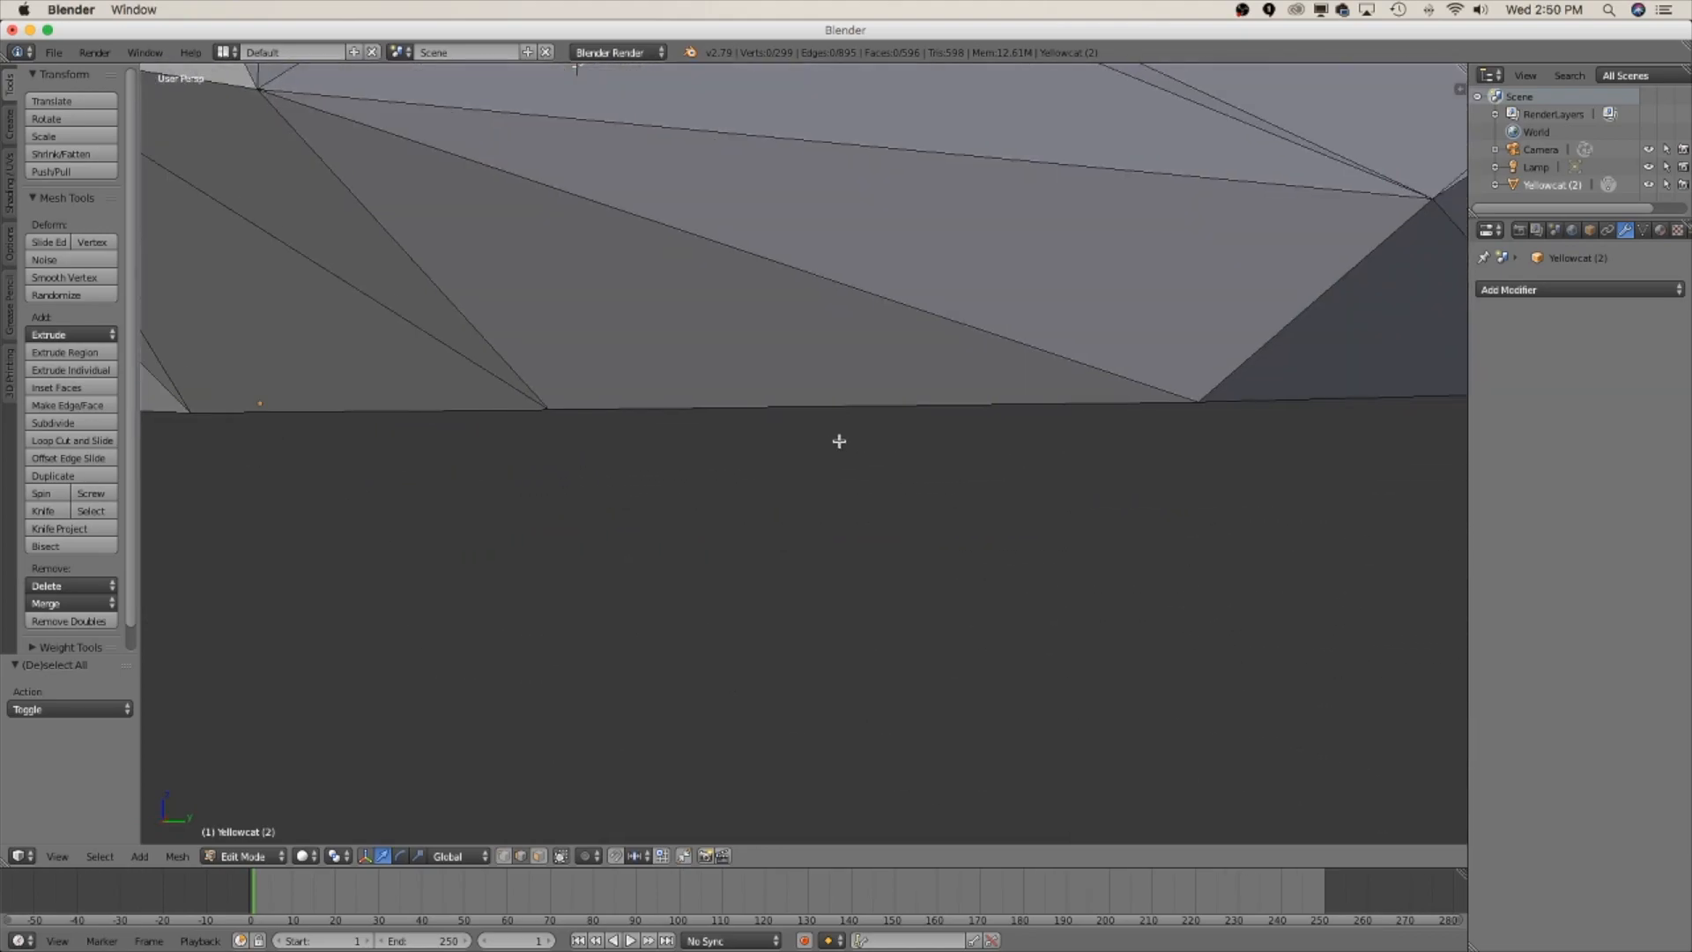
Step: Select two neighbouring stray faces and delete them, leaving 582 faces
scroll("down", 3)
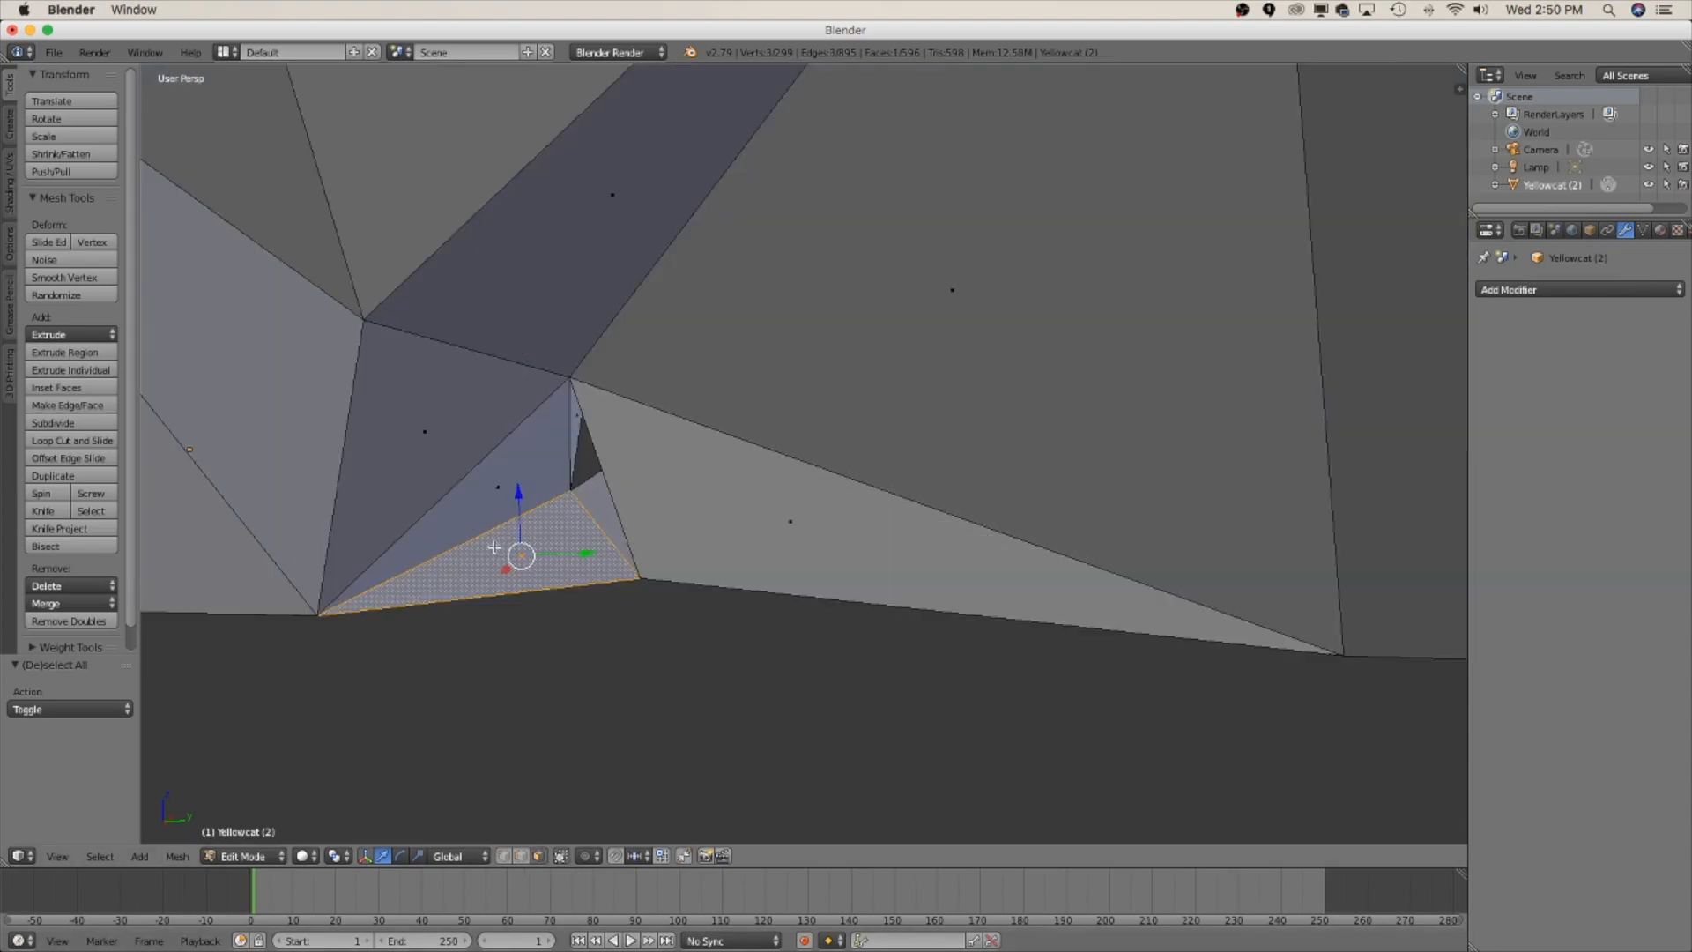
left_click(46, 585)
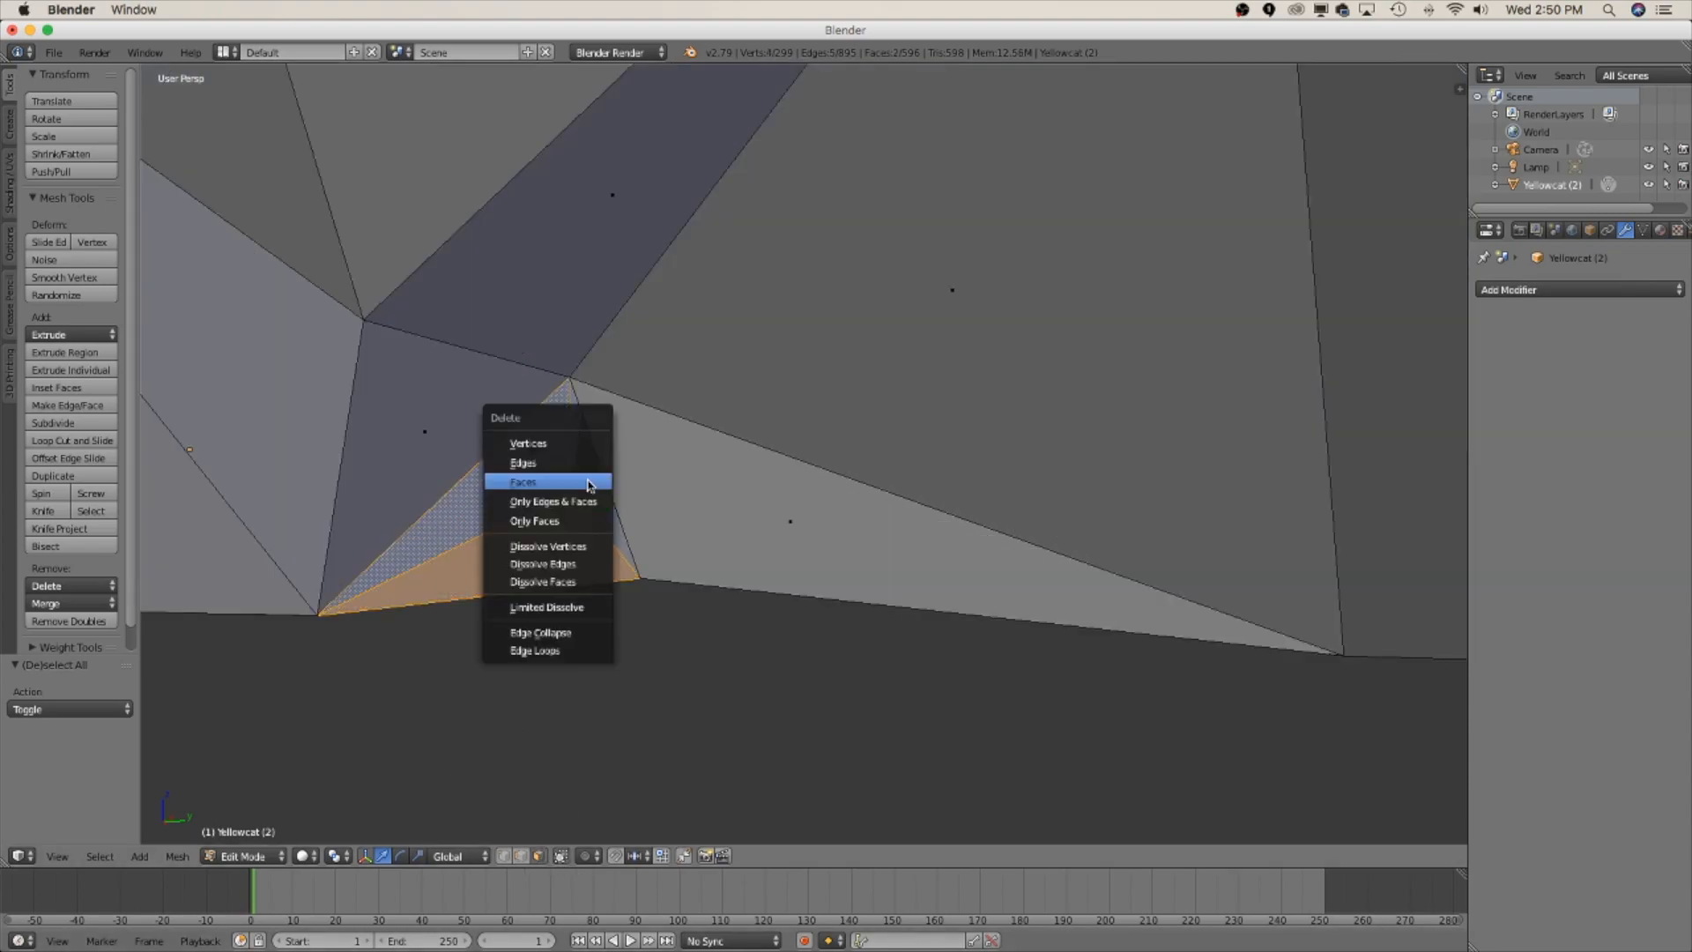
left_click(524, 481)
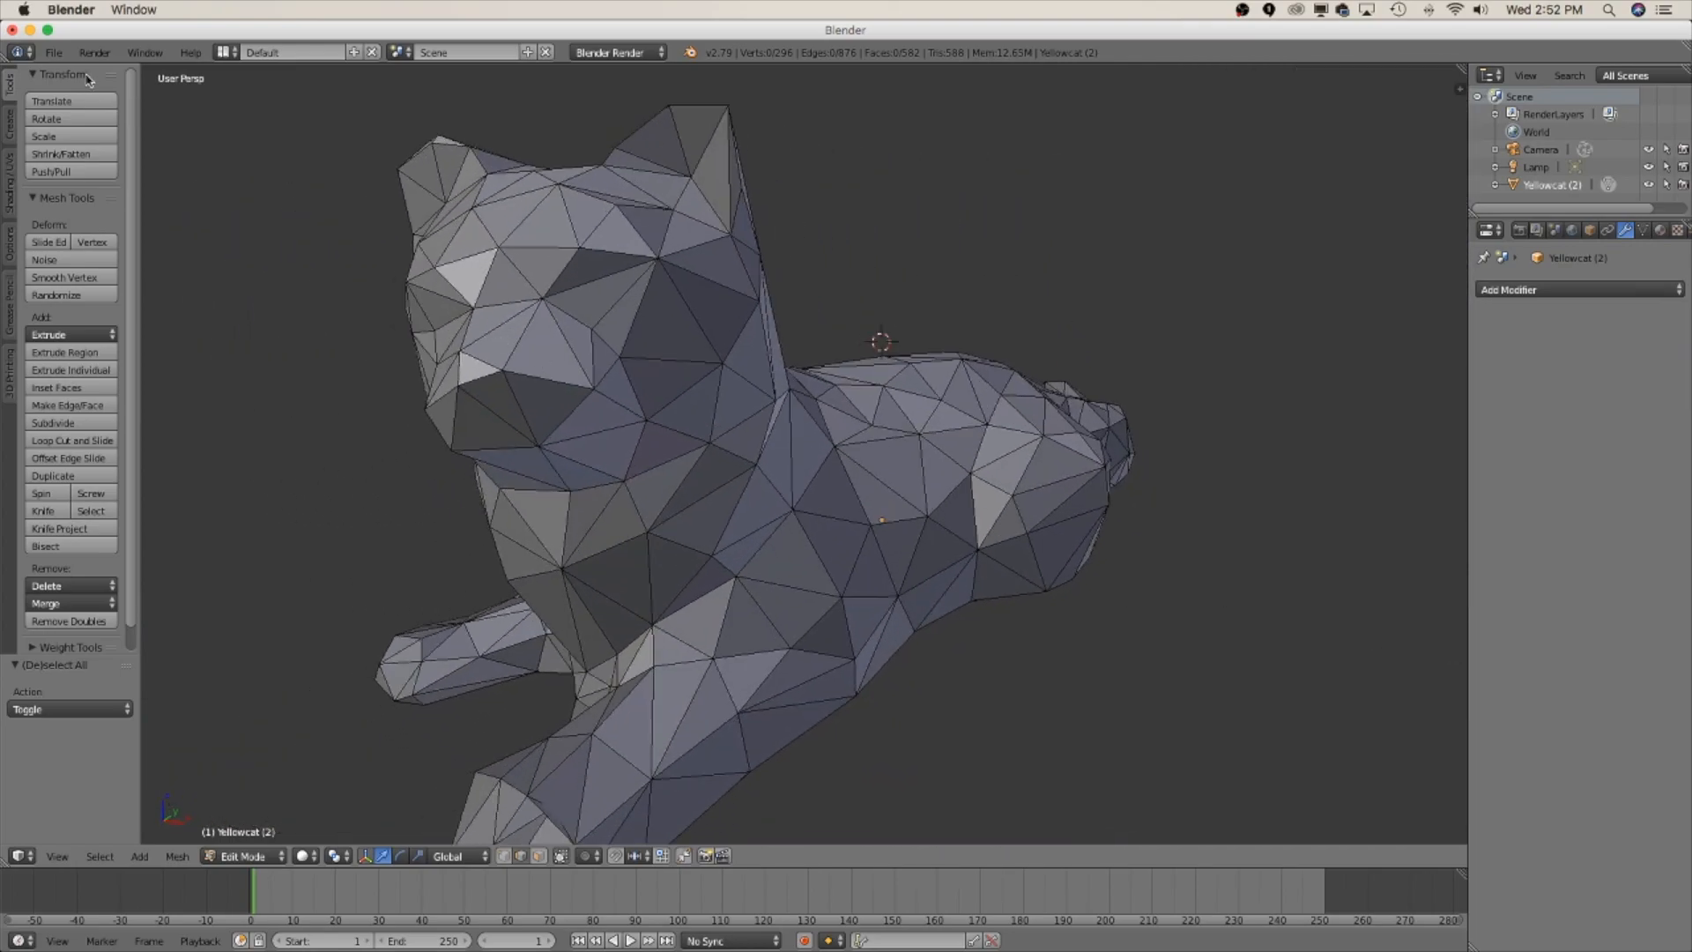
Step: Search the add-on preferences for 'prn' to find and enable 3D Print Toolbox
left_click(52, 52)
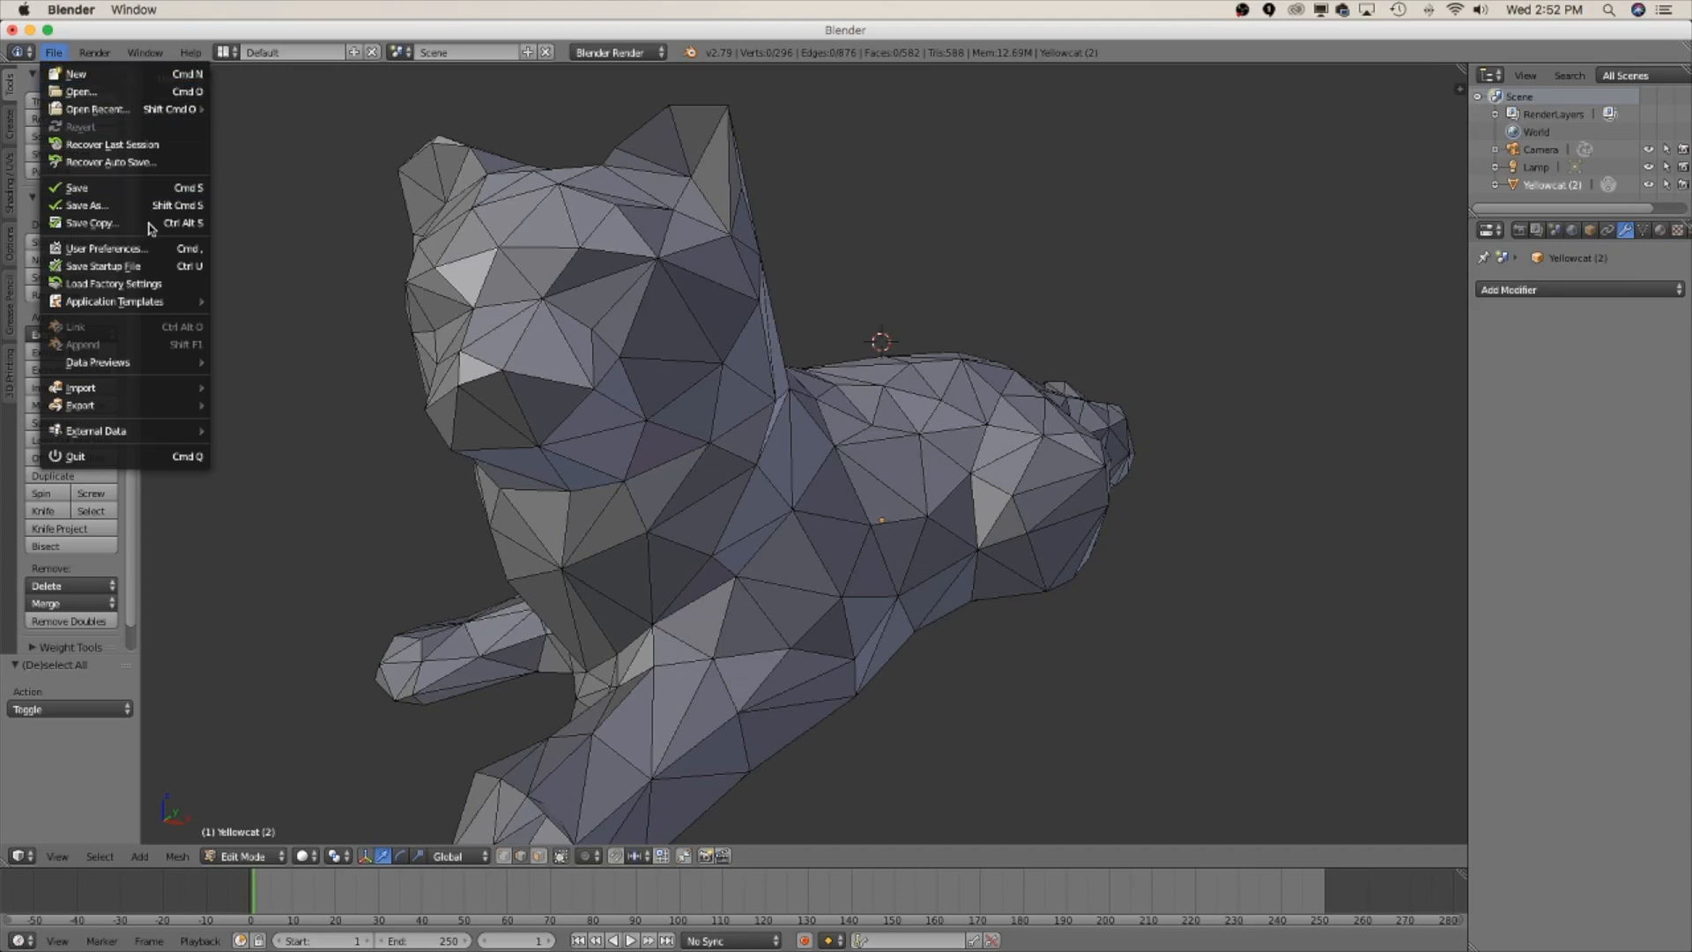
left_click(106, 249)
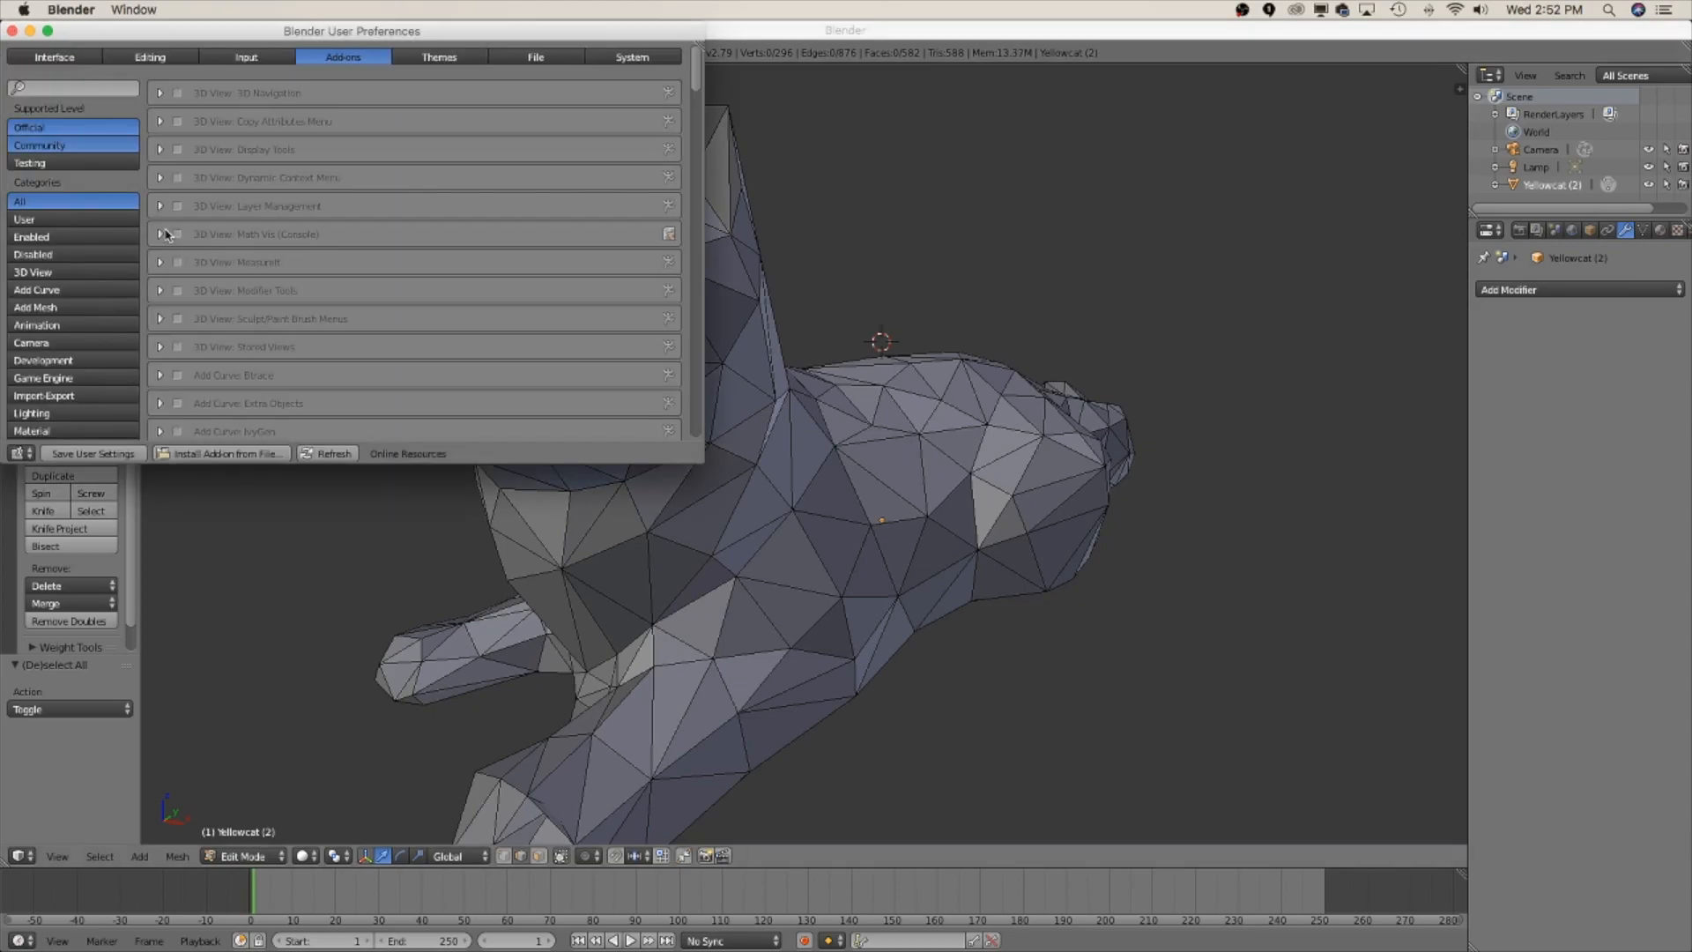
left_click(76, 88)
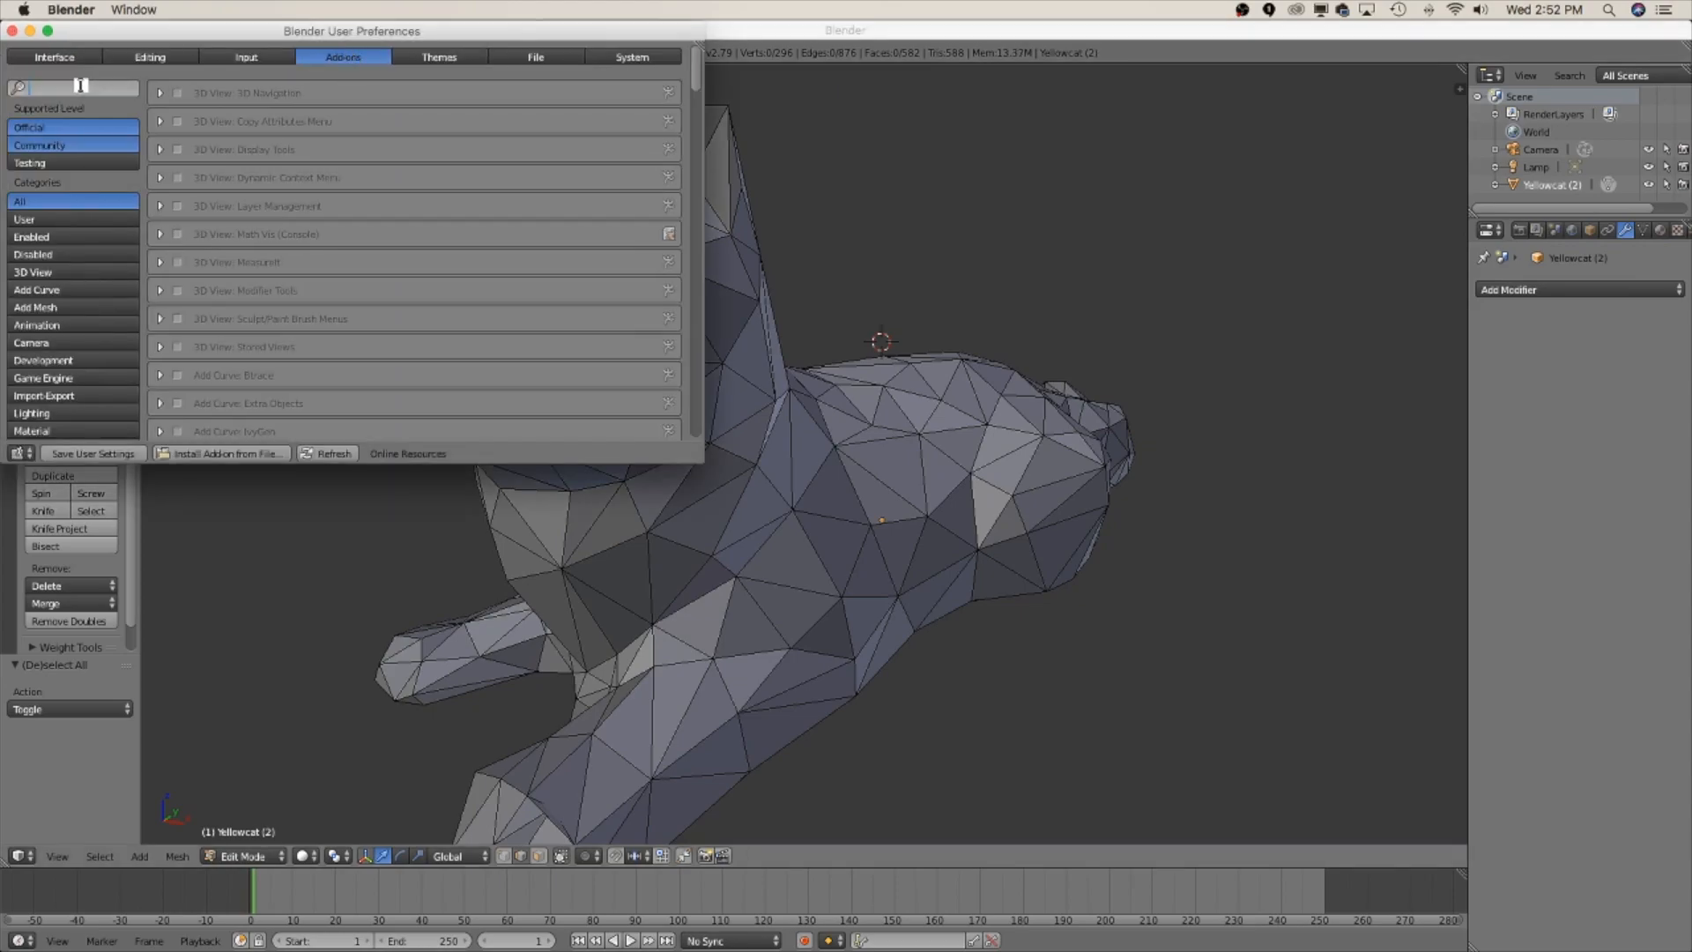
type("prn")
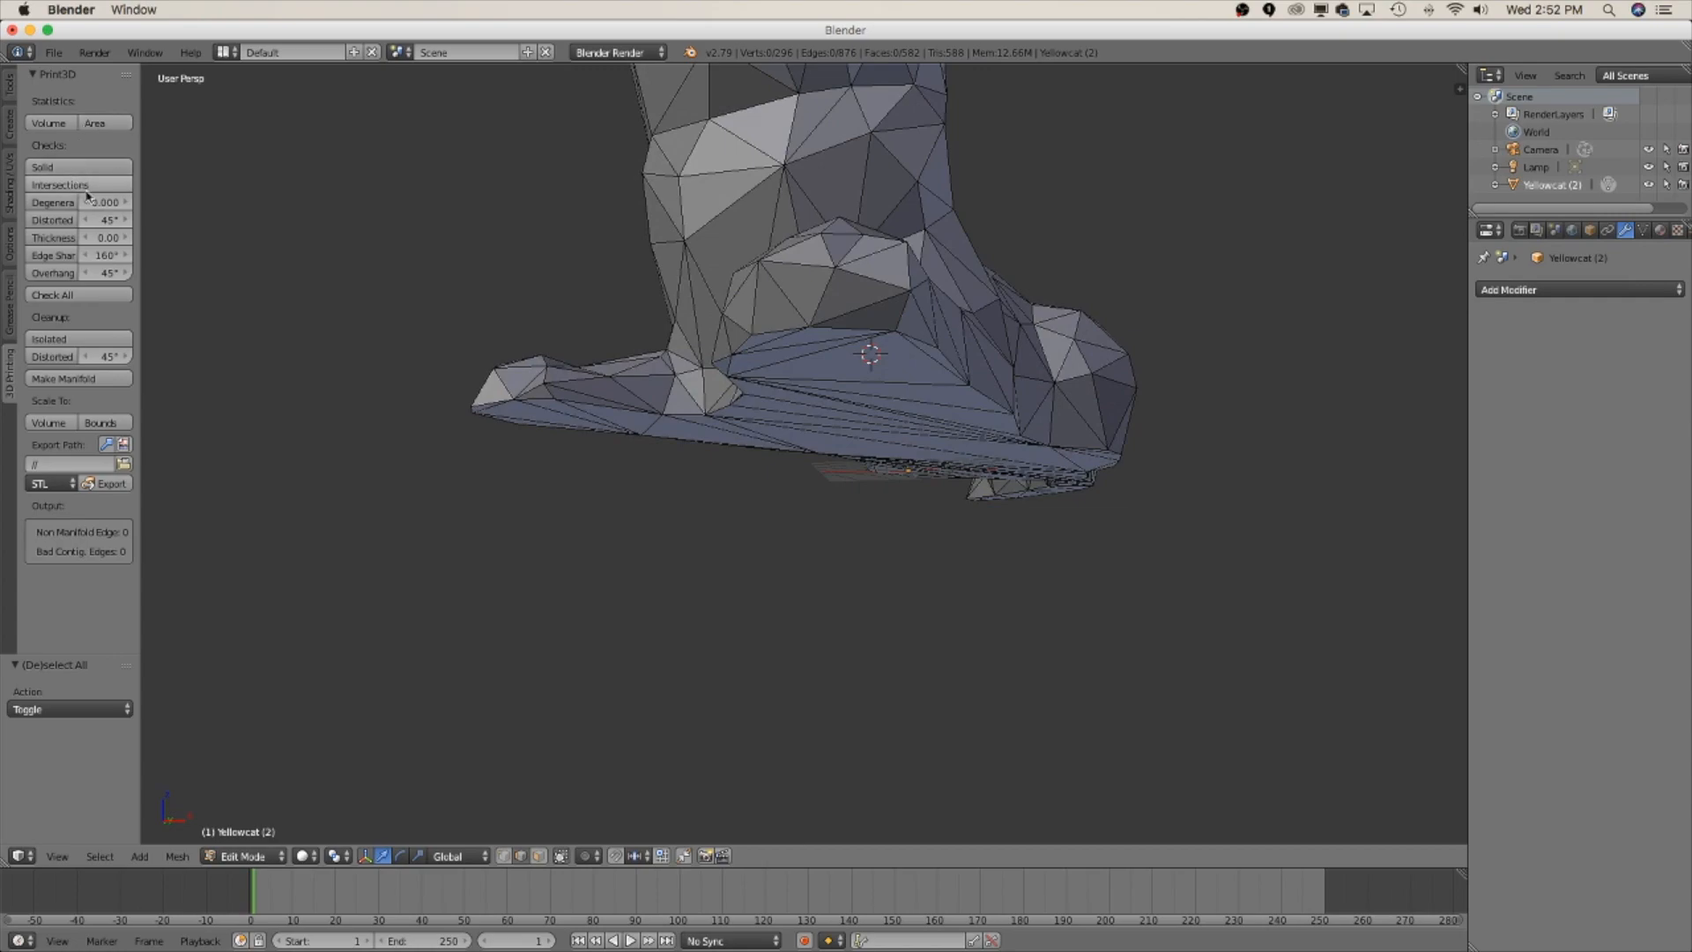
Step: Run the 3D Print Toolbox intersections check on the cat
left_click(59, 184)
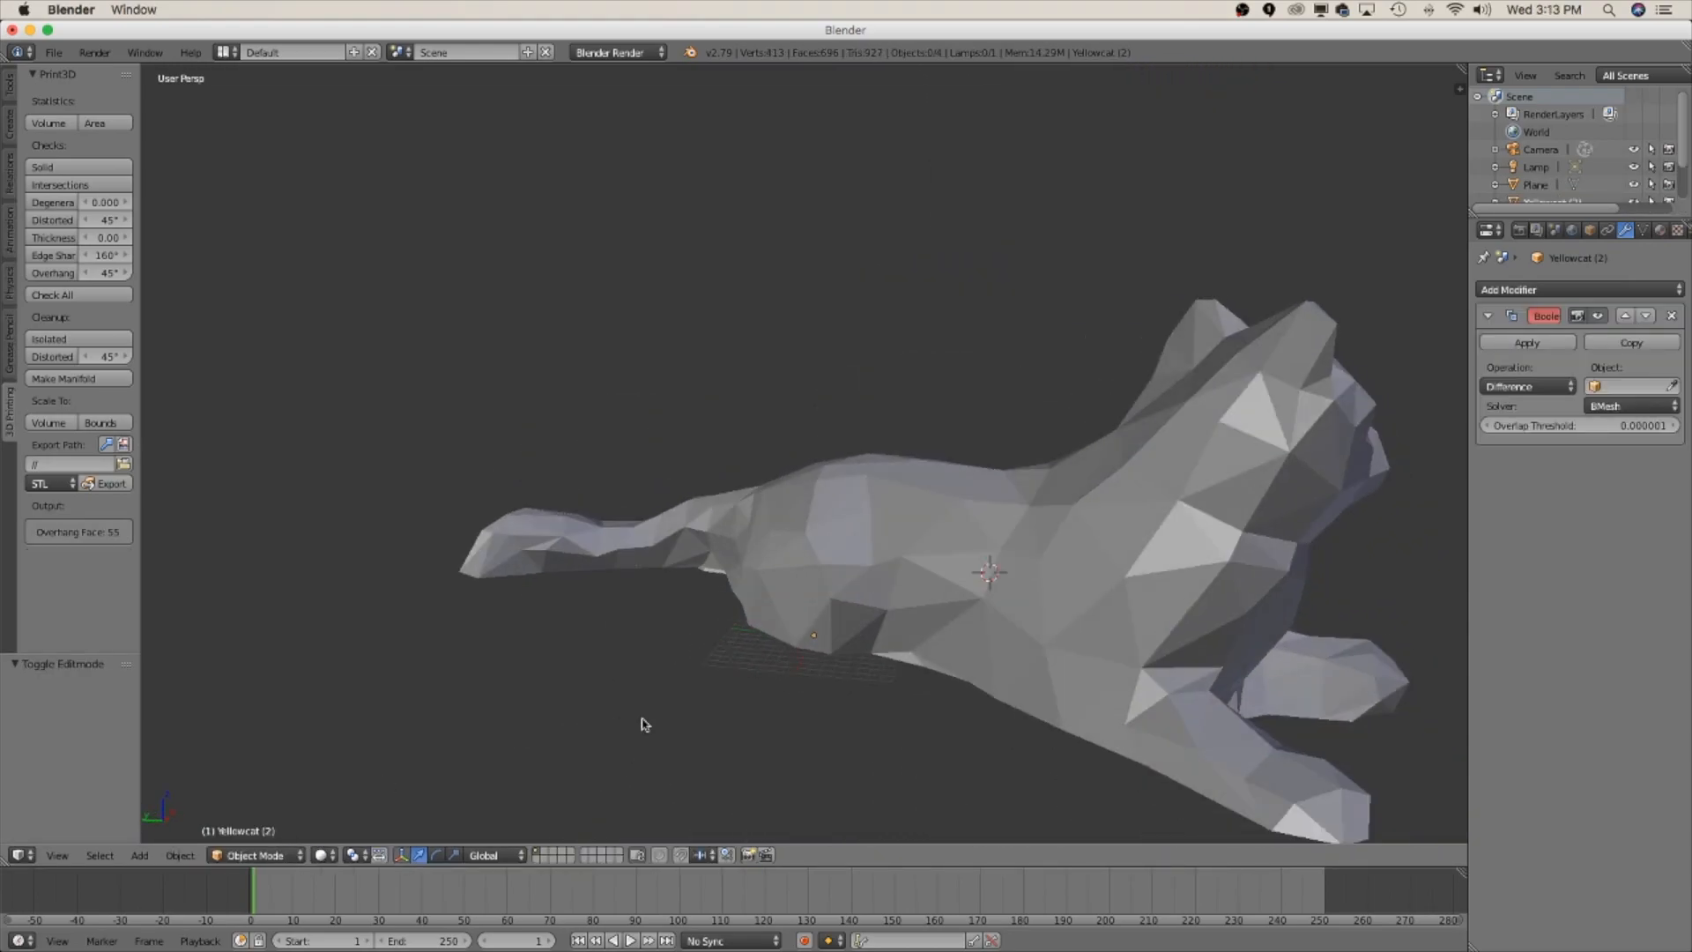
Step: Switch to Edit Mode and move a point on the cat's head along Y
left_click_drag(640, 725, 933, 643)
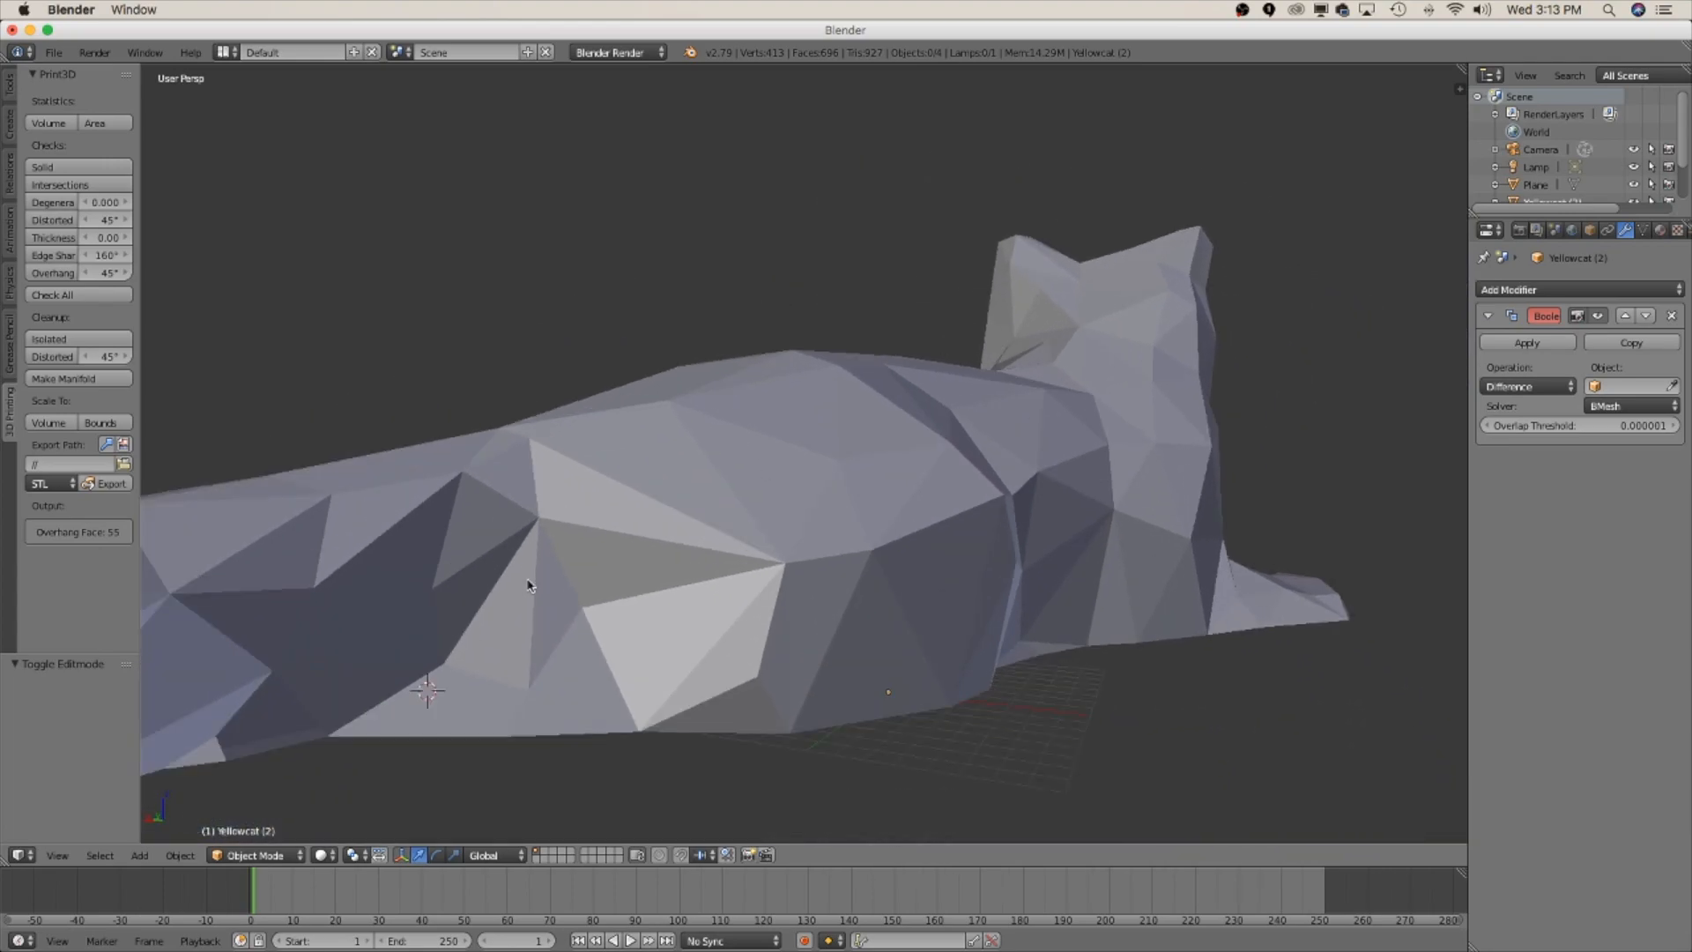
left_click(255, 855)
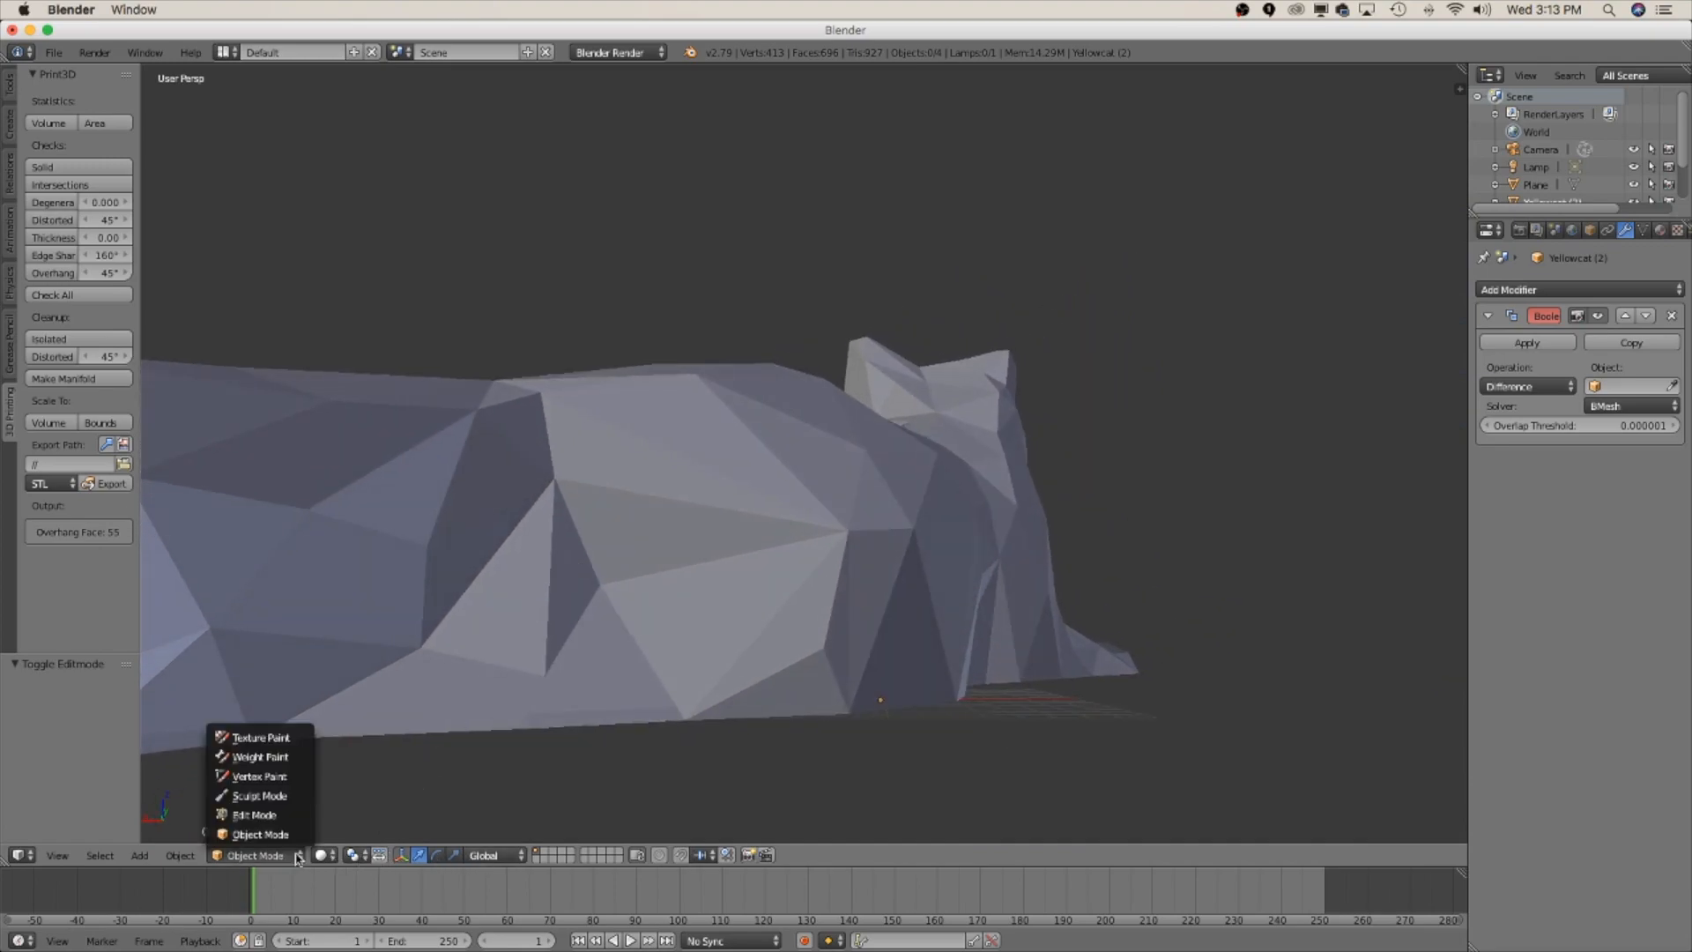
left_click(253, 814)
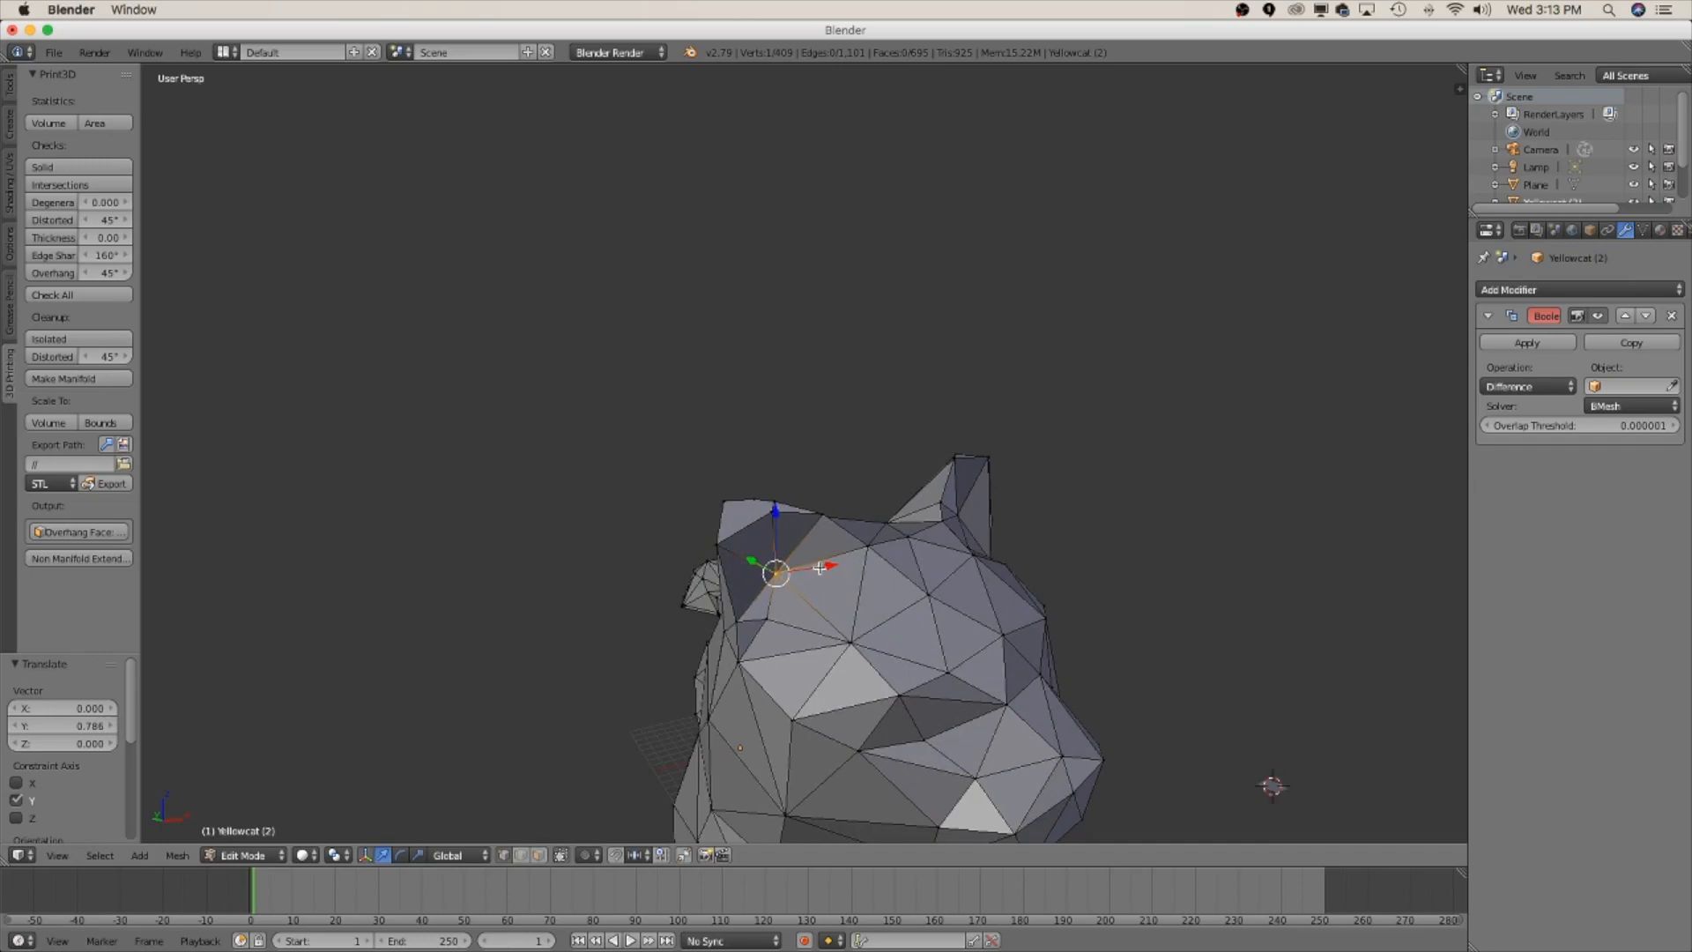
left_click_drag(818, 569, 793, 576)
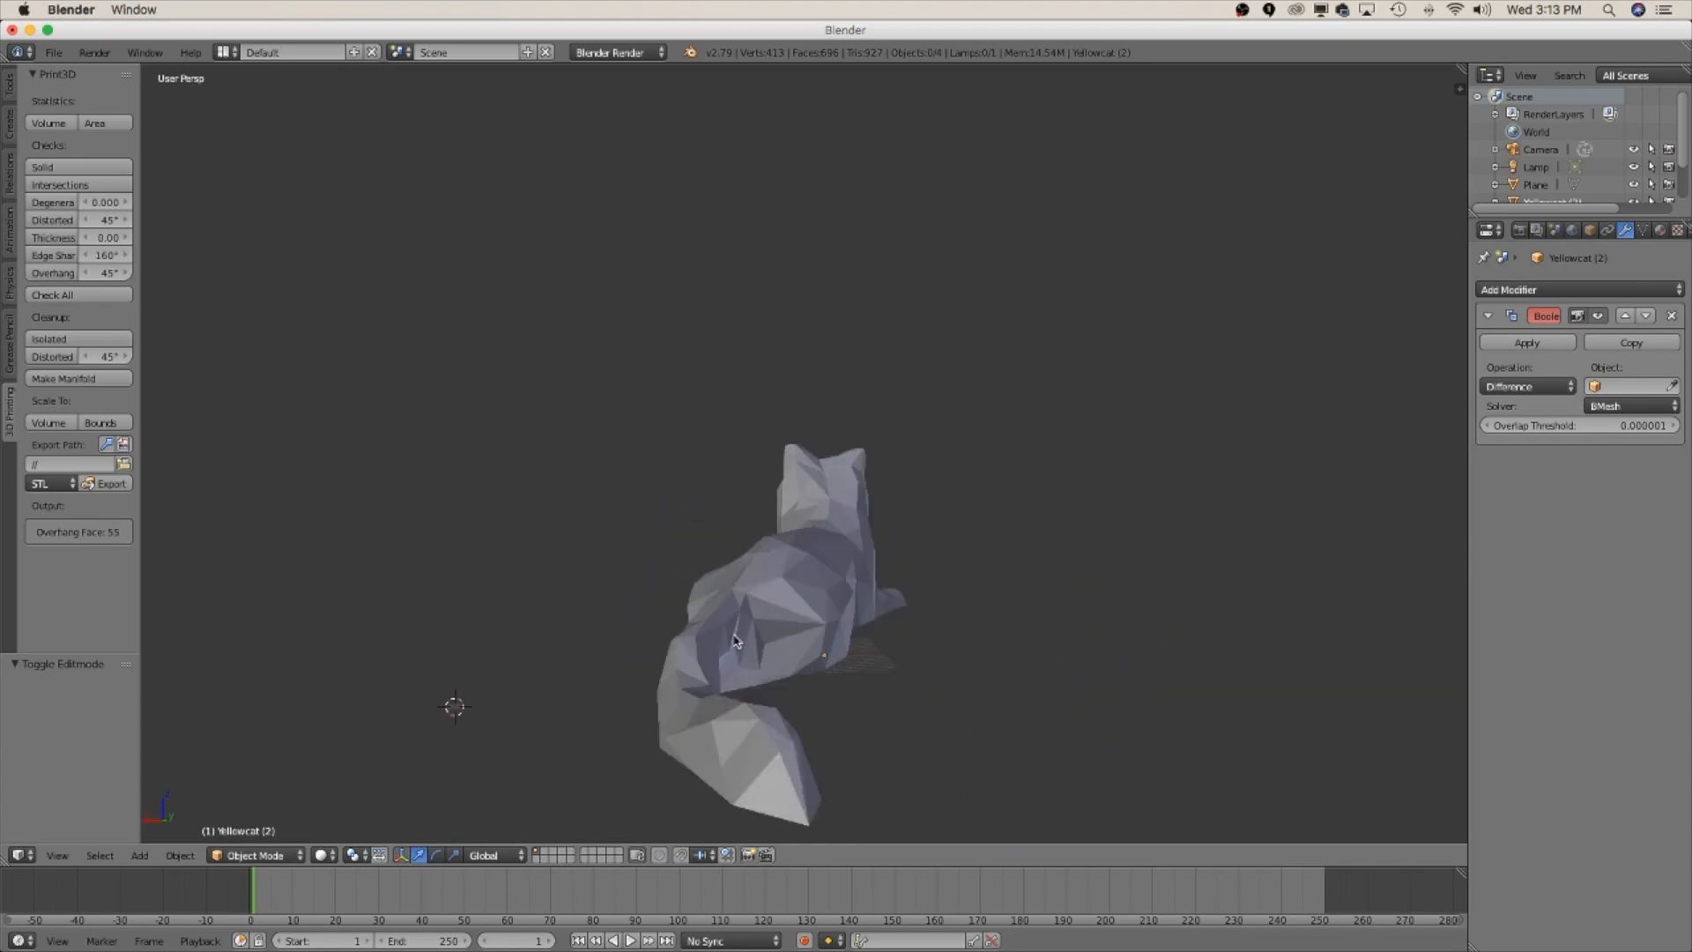
Step: Orbit to the cat's front and bring up the File menu's export options
left_click_drag(734, 643, 1112, 648)
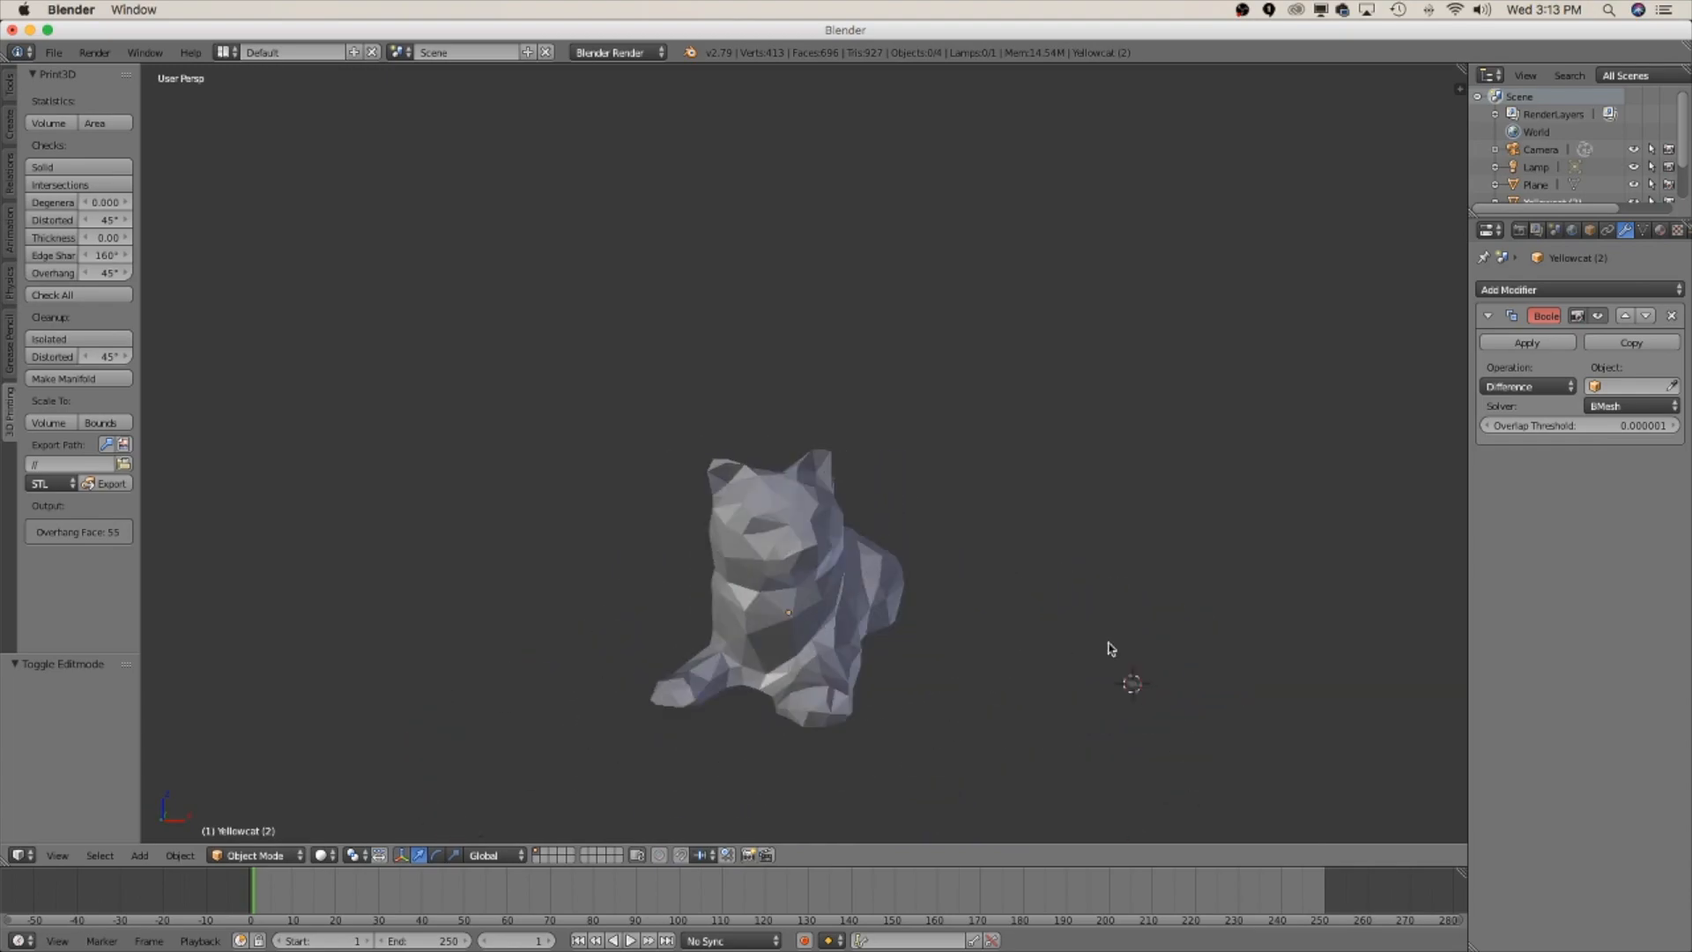
left_click(53, 52)
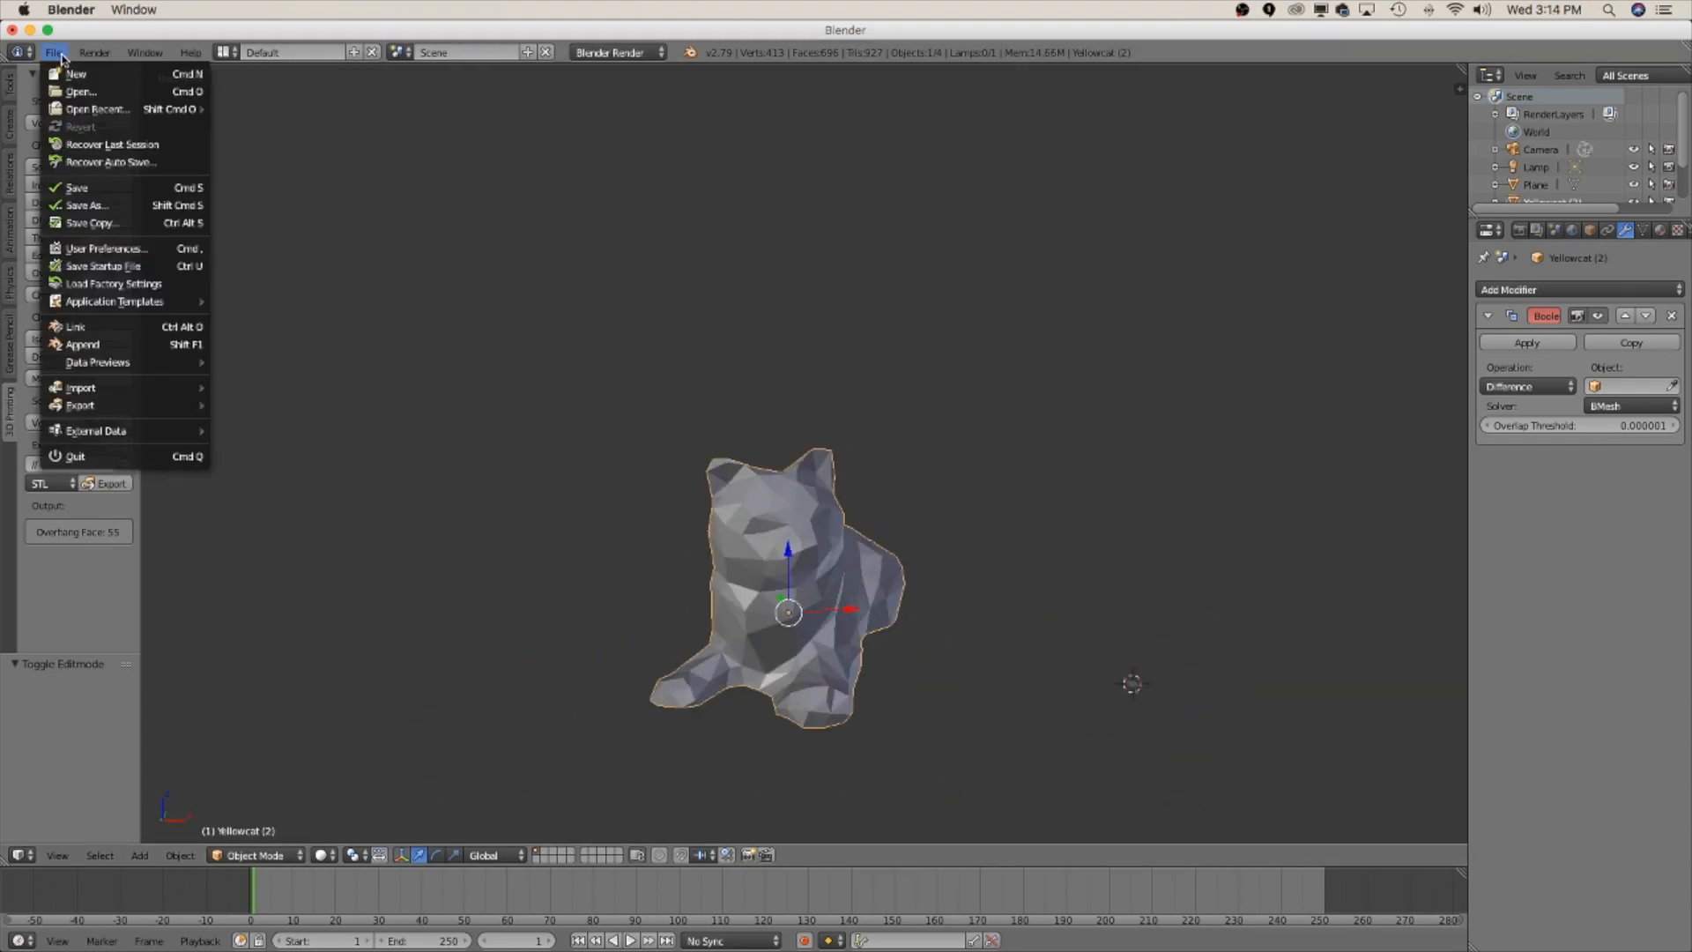
mouse_move(80, 405)
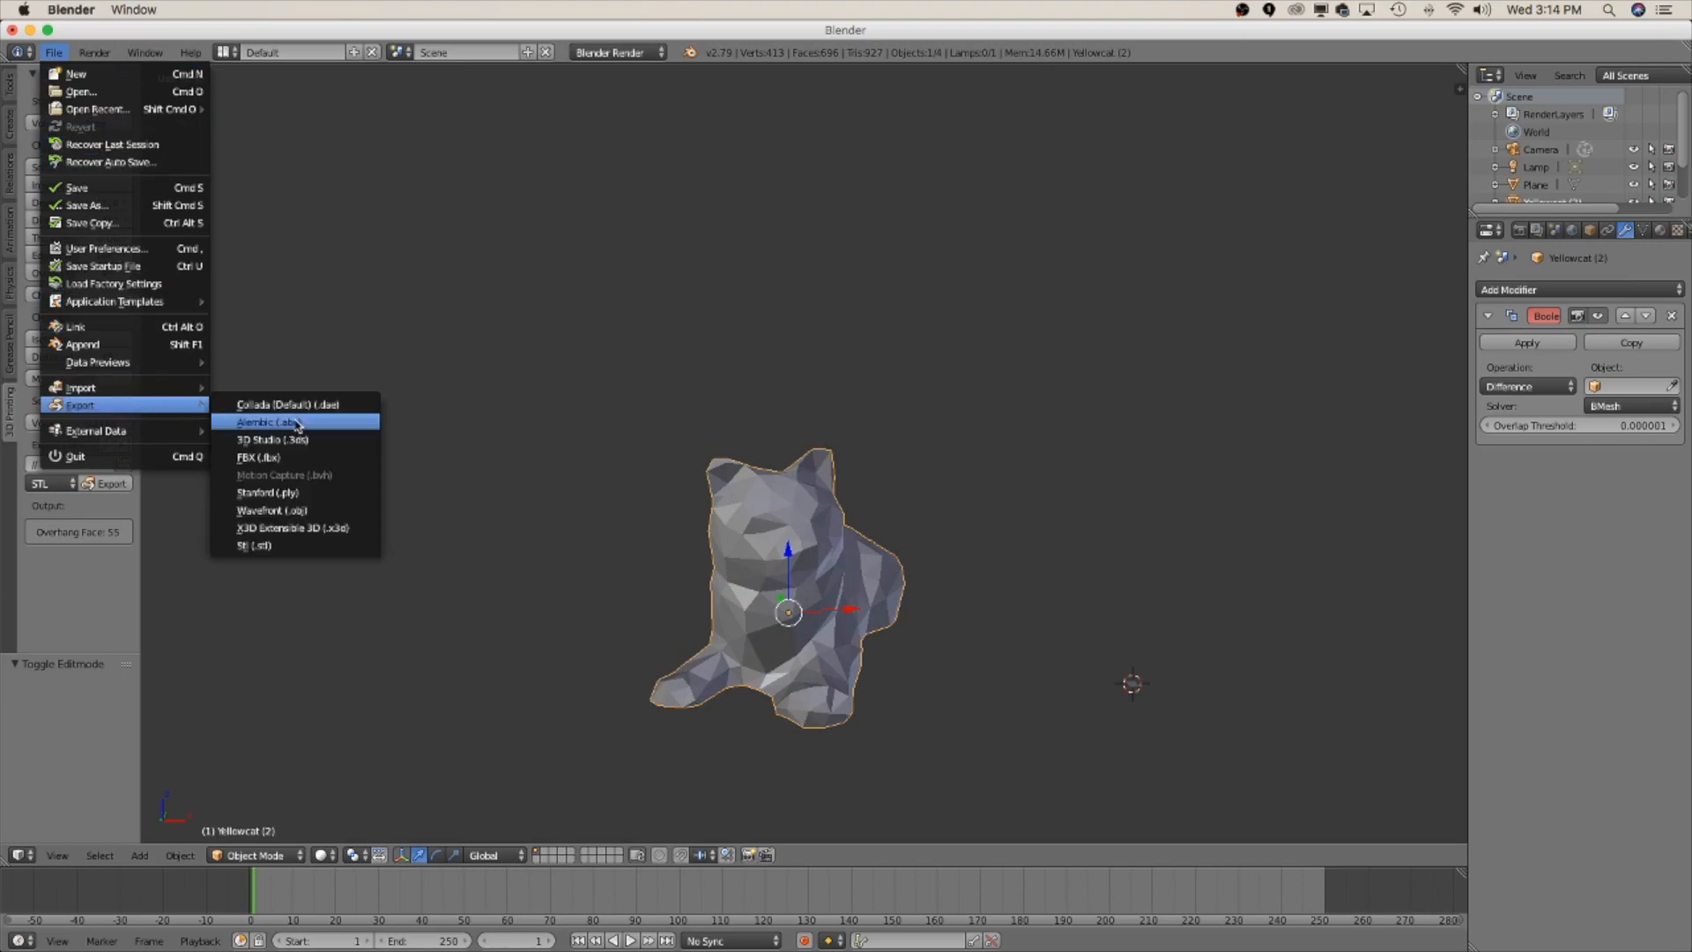